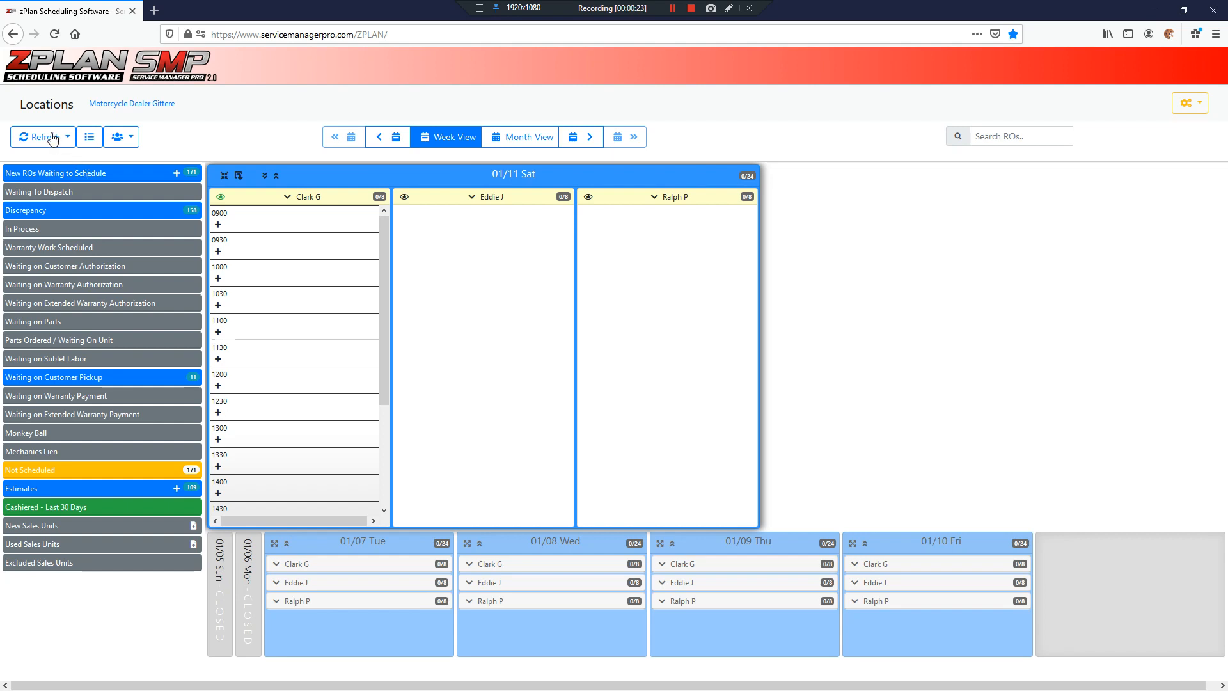
- Open the Refresh dropdown showing folder/schedule, DMS RO/job data and auto refresh options
{"action": "left_click", "coordinate": [60, 137]}
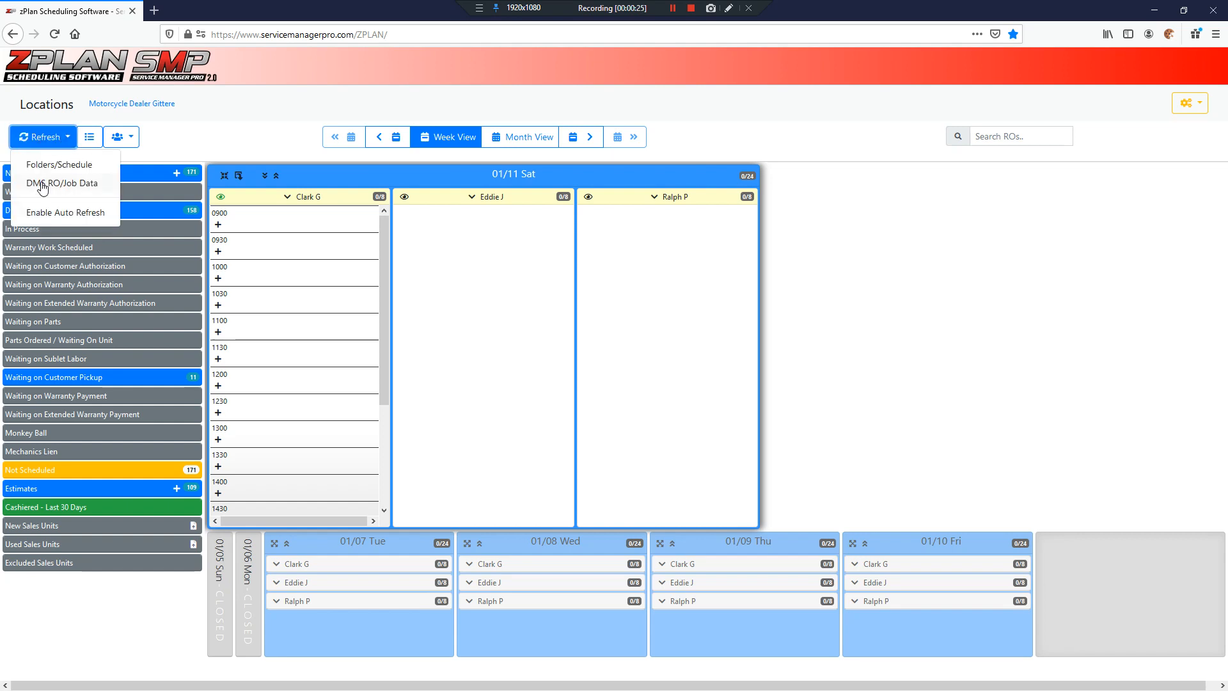
{"action": "mouse_move", "coordinate": [211, 144]}
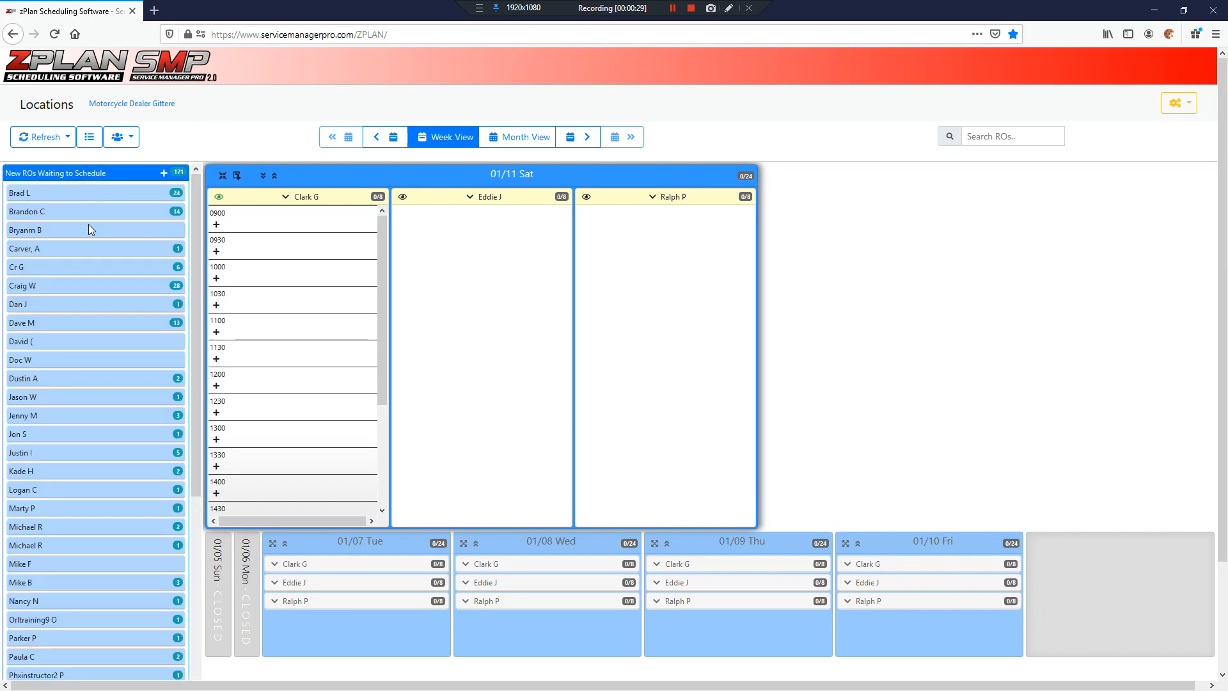
{"action": "mouse_move", "coordinate": [25, 450]}
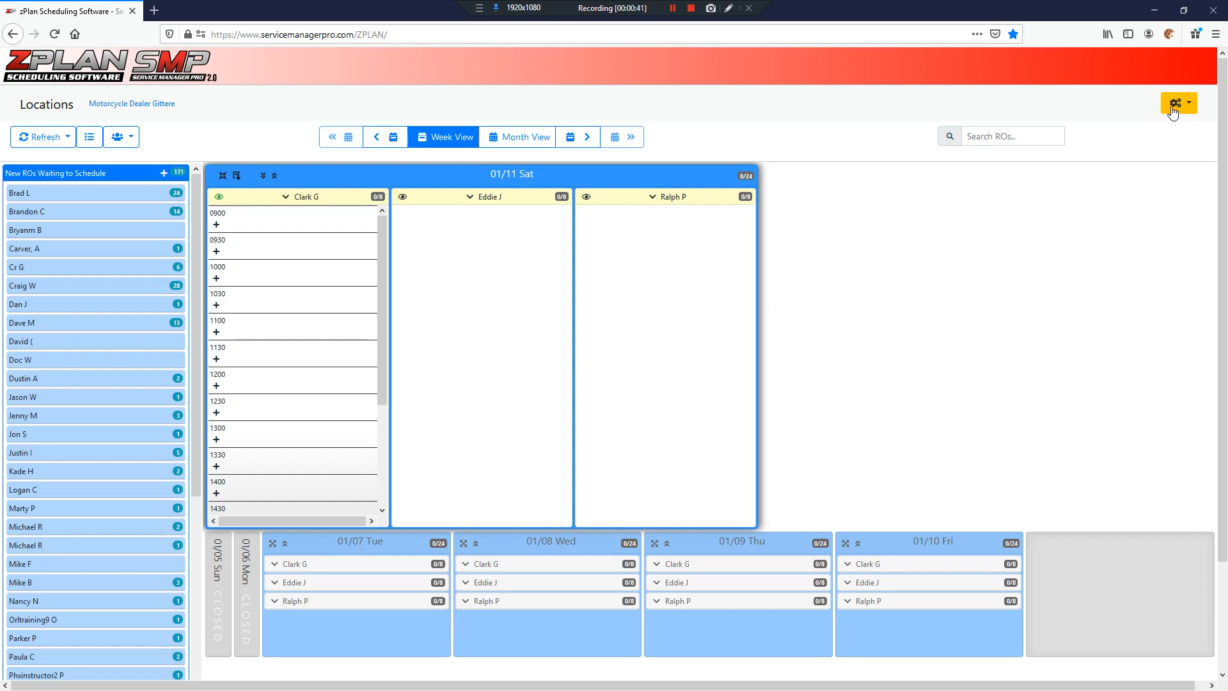
{"action": "mouse_move", "coordinate": [1042, 128]}
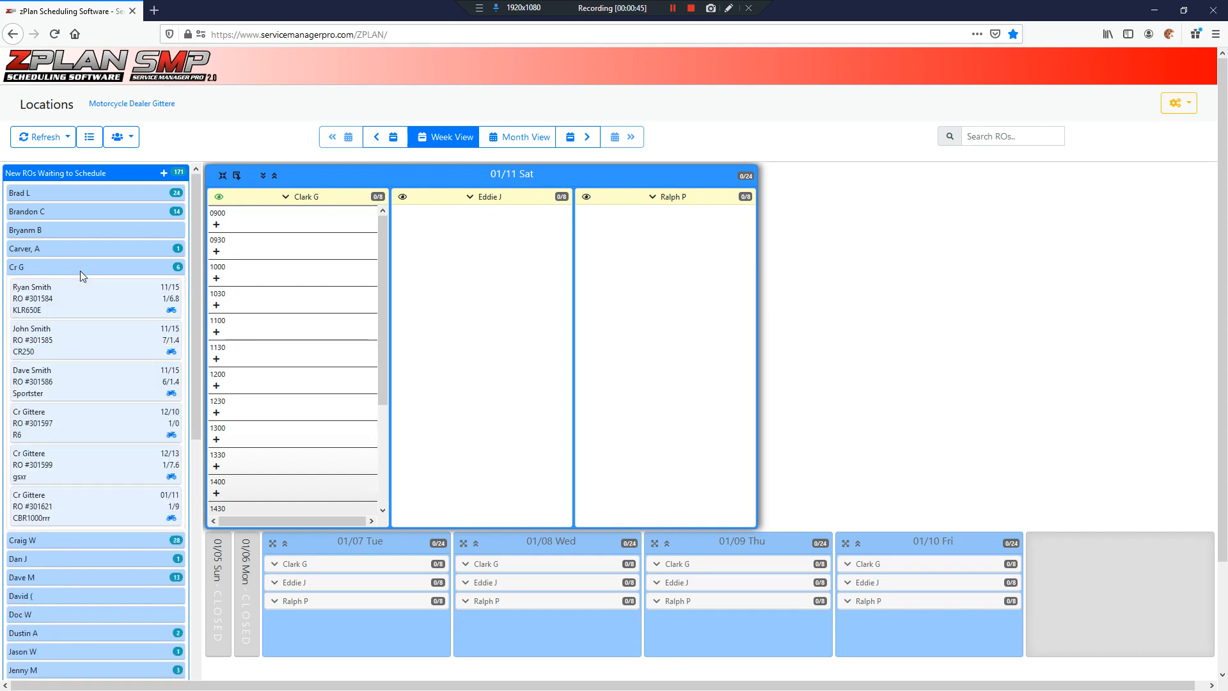
{"action": "scroll", "scroll_direction": "down", "scroll_amount": 3}
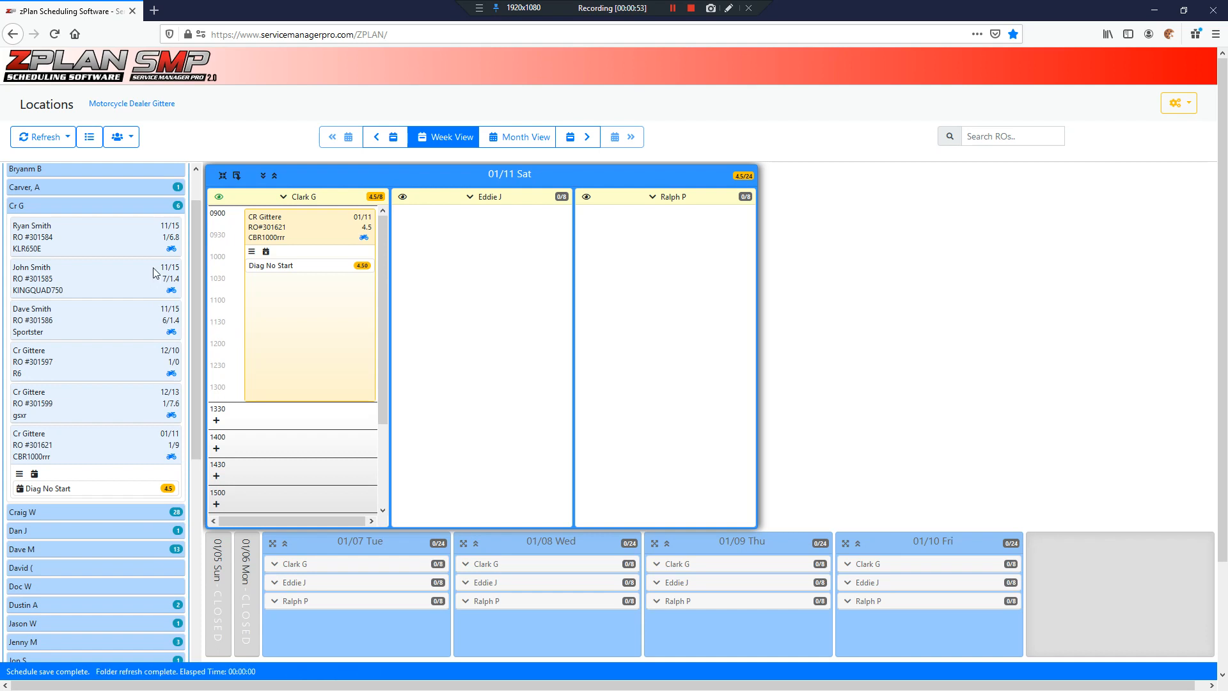
{"action": "mouse_move", "coordinate": [274, 265]}
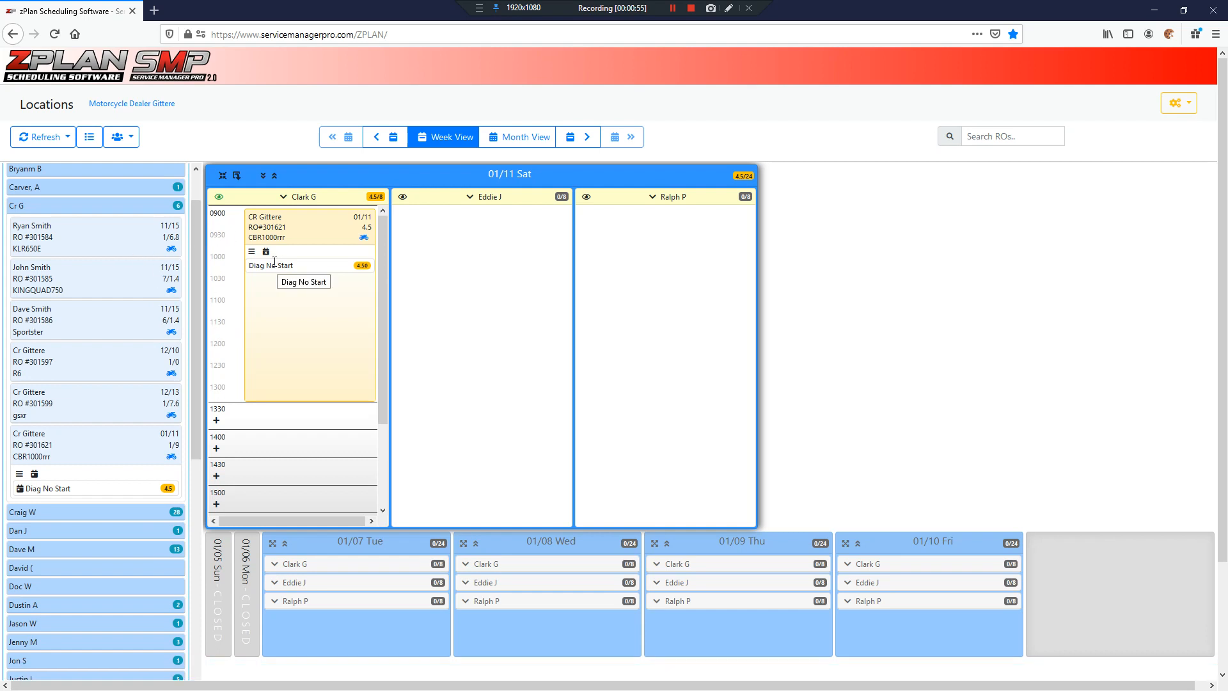
{"action": "mouse_move", "coordinate": [237, 273]}
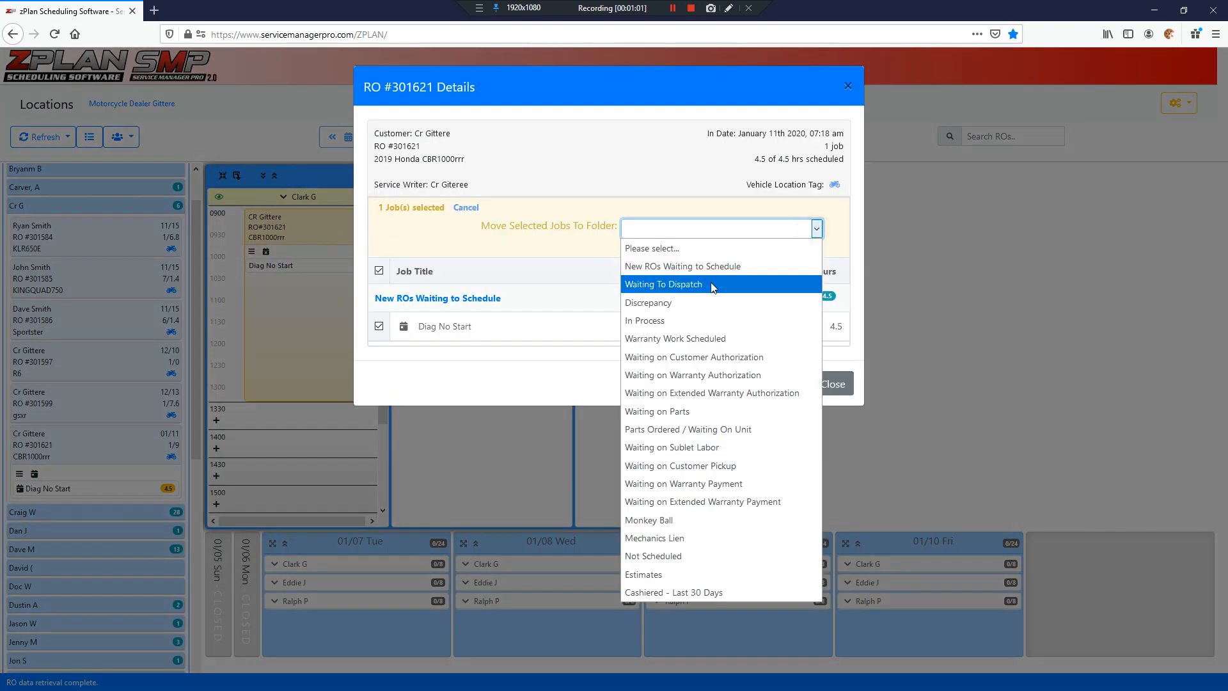
- Move RO #301621's Diag No Start job to In Process and close the details
{"action": "left_click", "coordinate": [645, 321]}
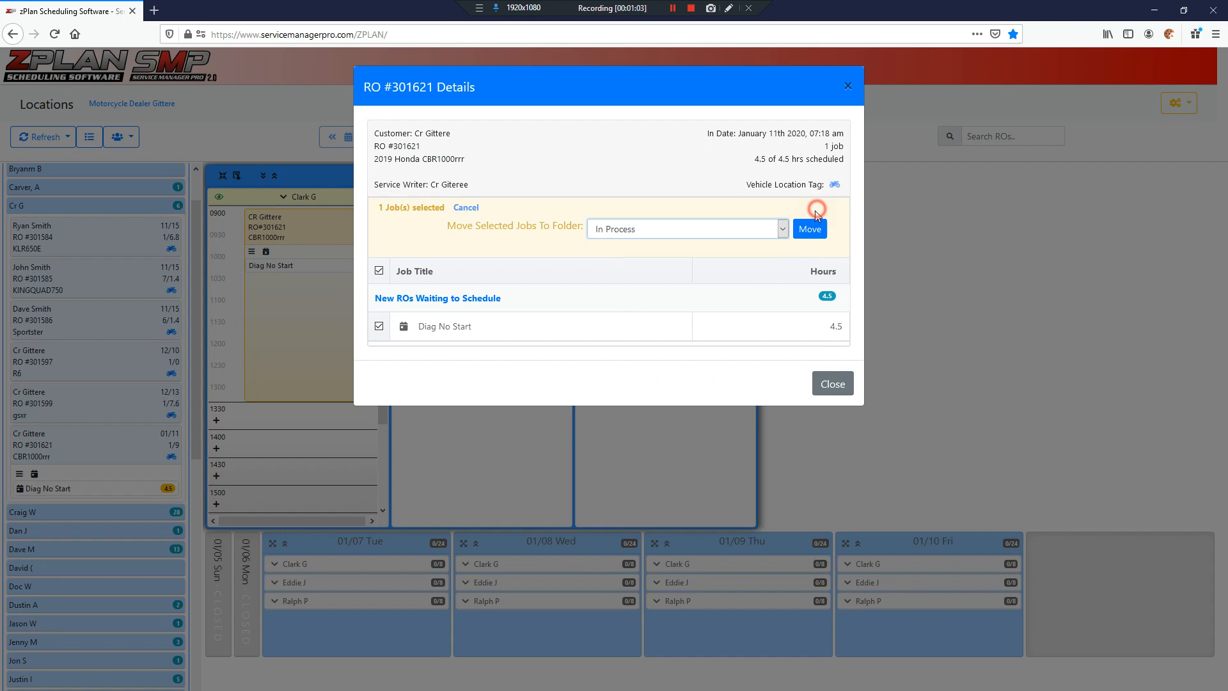
{"action": "left_click", "coordinate": [810, 229]}
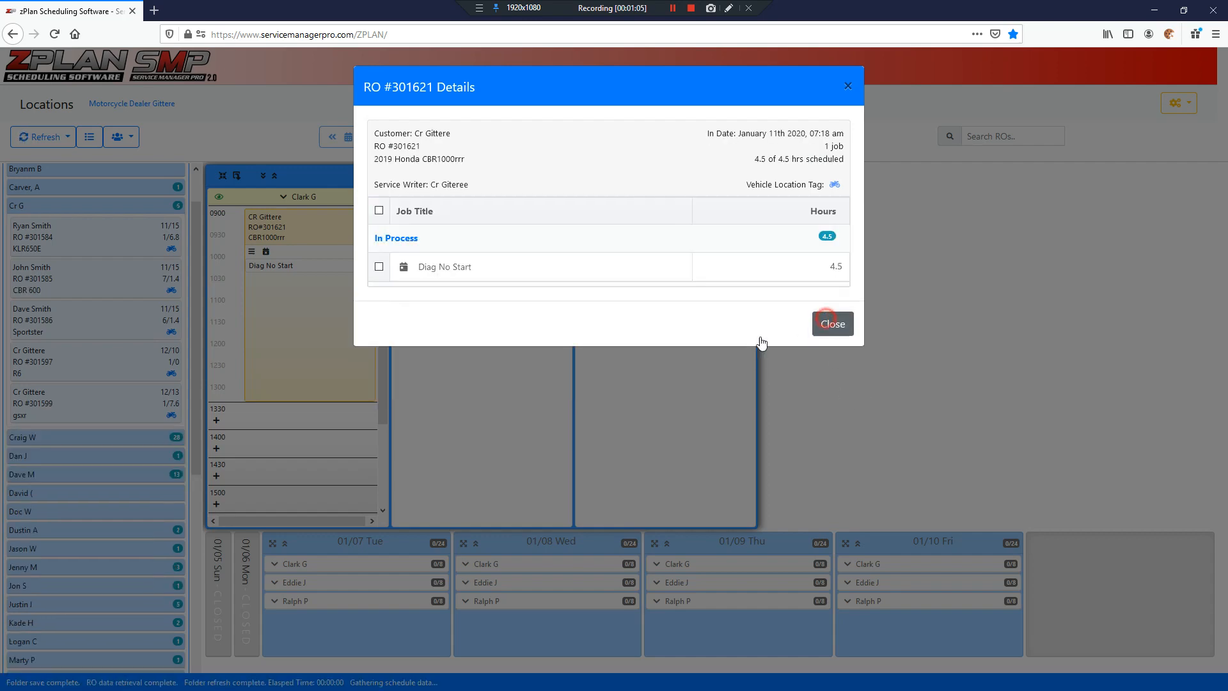
{"action": "left_click", "coordinate": [832, 323]}
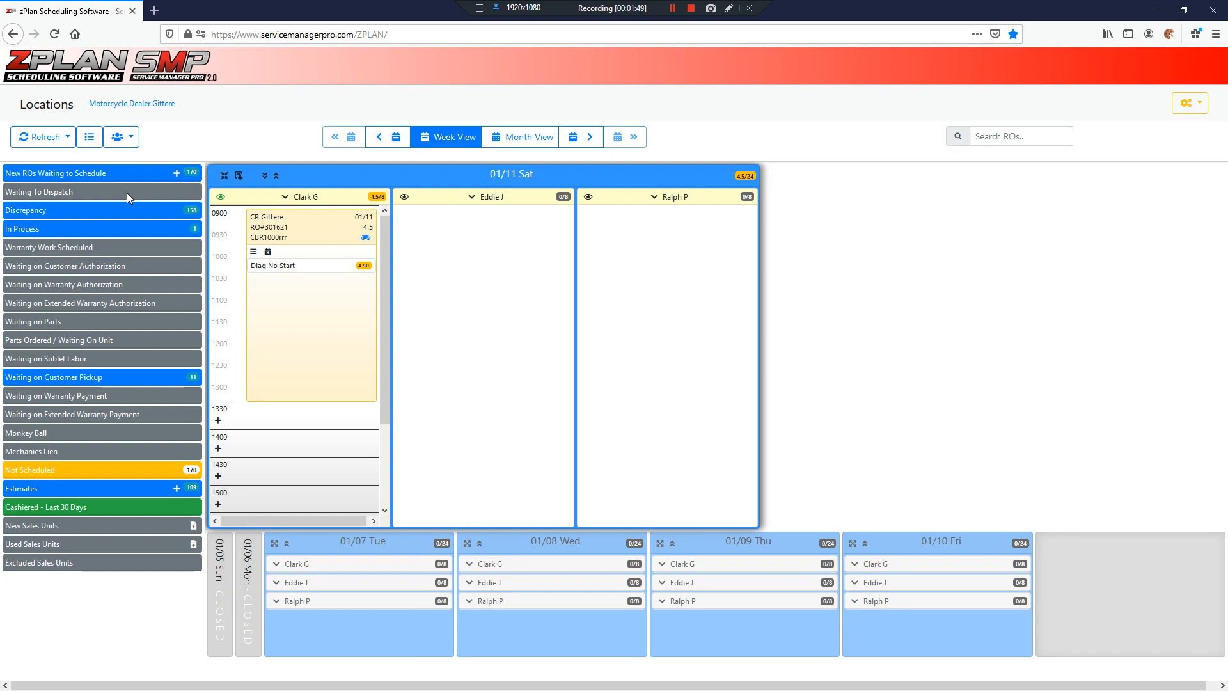
{"action": "mouse_move", "coordinate": [81, 159]}
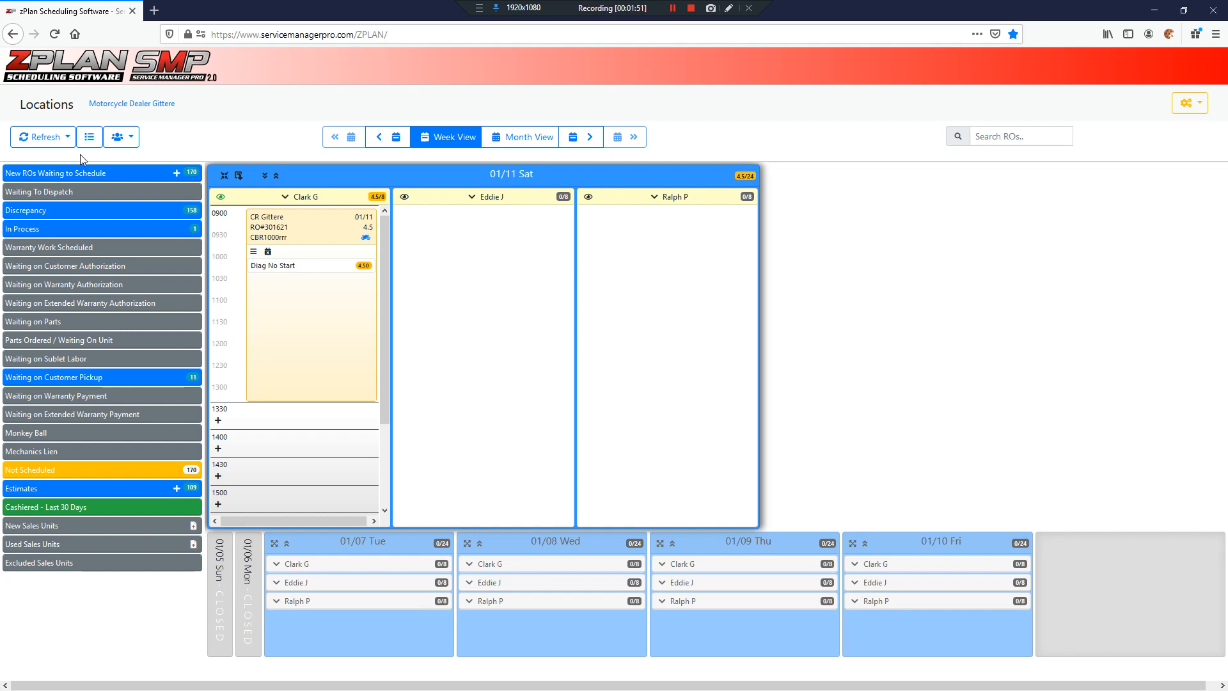
- Refresh zPlan with DMS RO/Job Data from the dealer system
{"action": "left_click", "coordinate": [66, 136]}
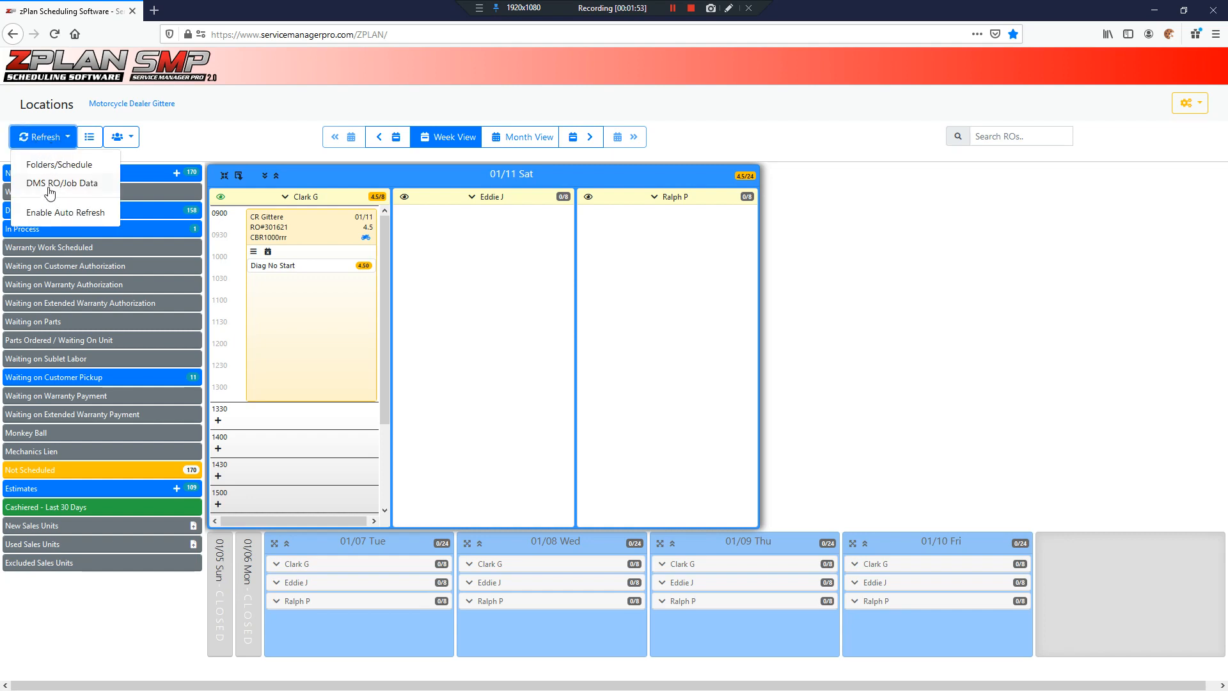
{"action": "left_click", "coordinate": [57, 182]}
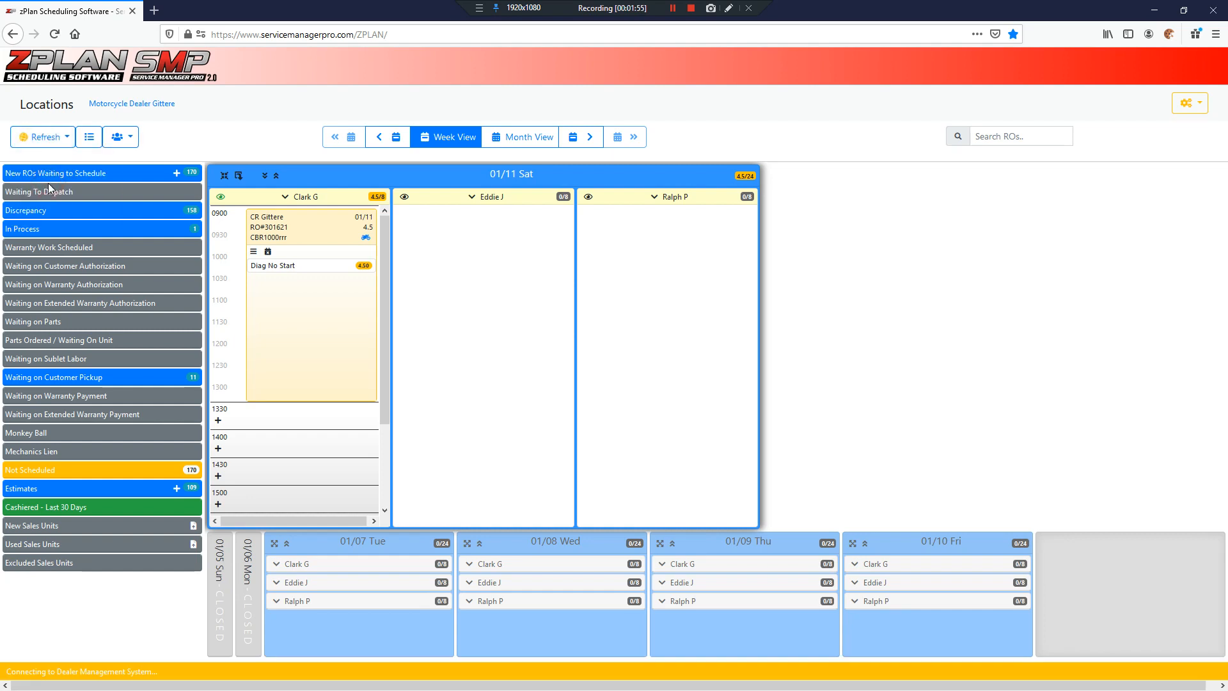
{"action": "mouse_move", "coordinate": [94, 162]}
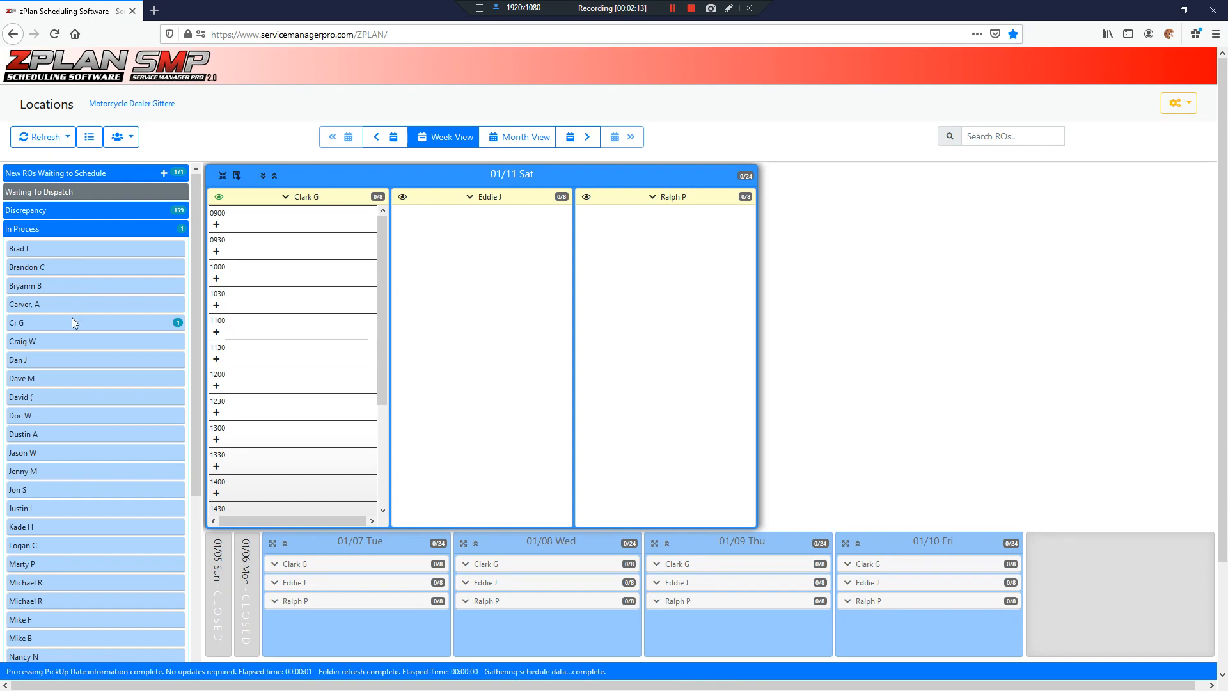
- Open RO #301621's details from Cr G's New ROs Waiting to Schedule list
{"action": "left_click", "coordinate": [73, 322]}
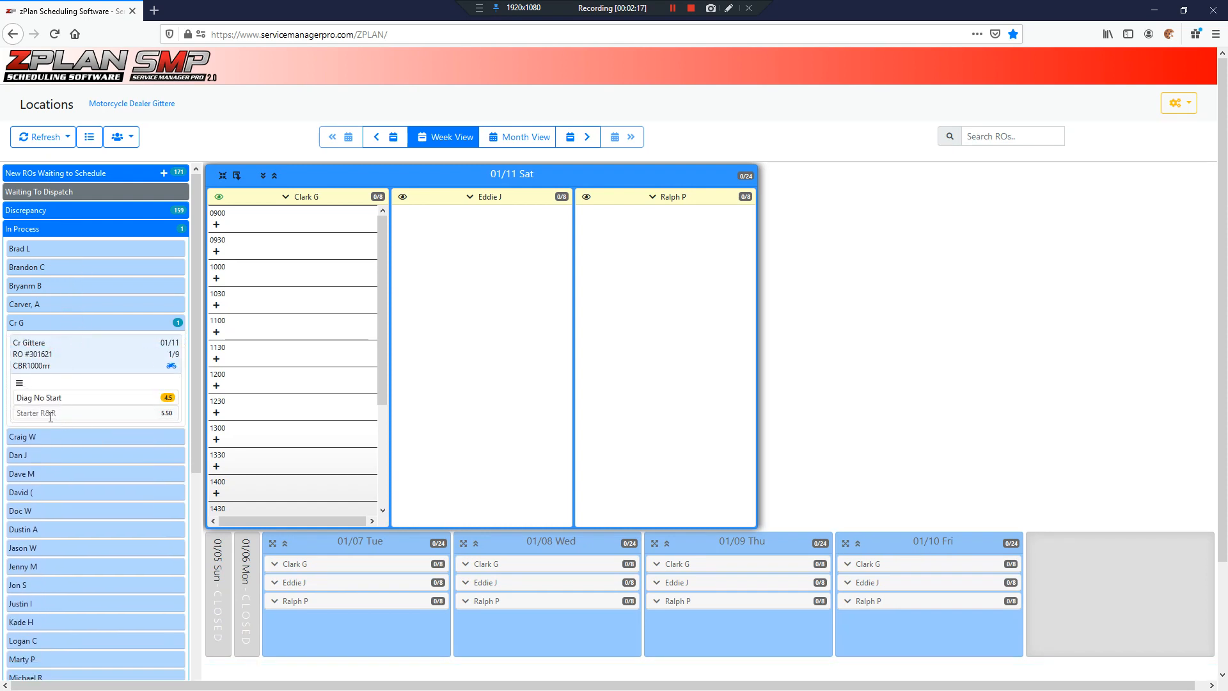
{"action": "left_click", "coordinate": [86, 174]}
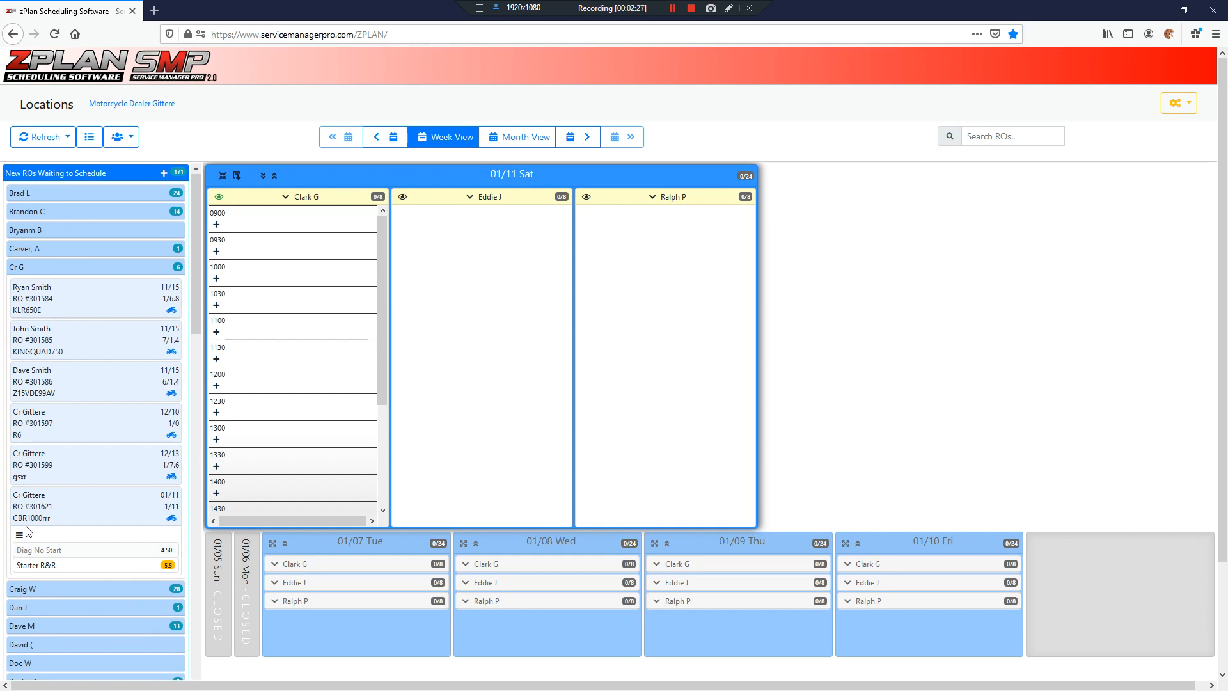
{"action": "mouse_move", "coordinate": [21, 535]}
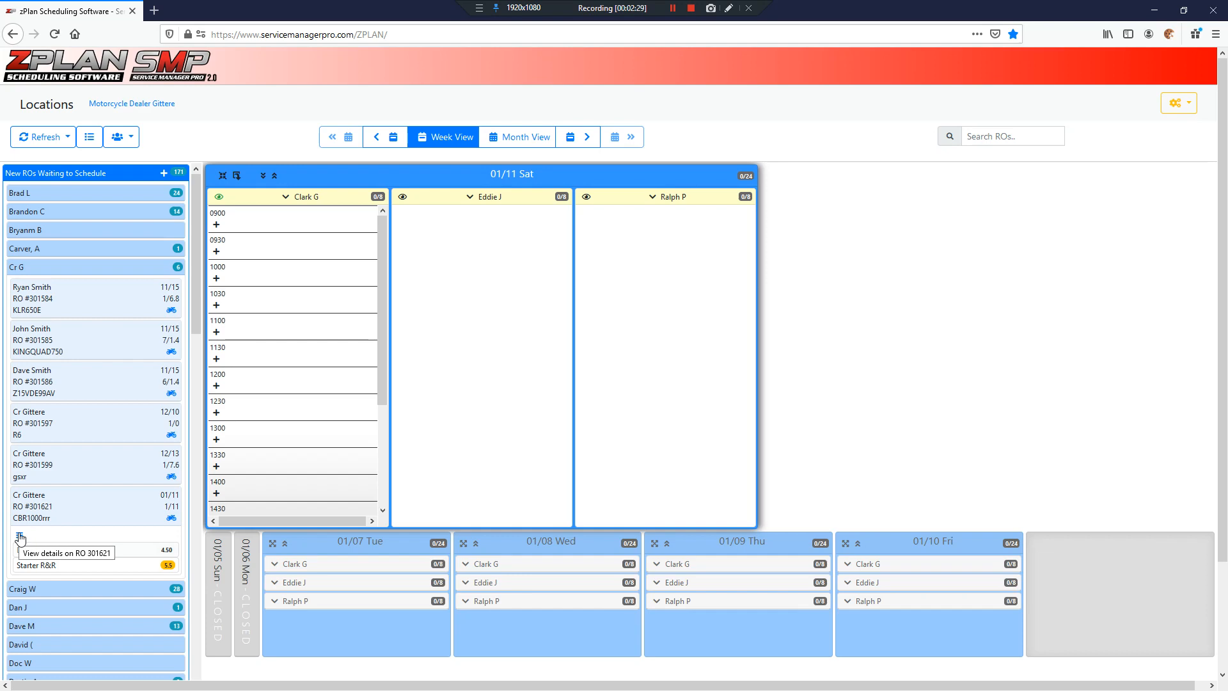
{"action": "left_click", "coordinate": [21, 534]}
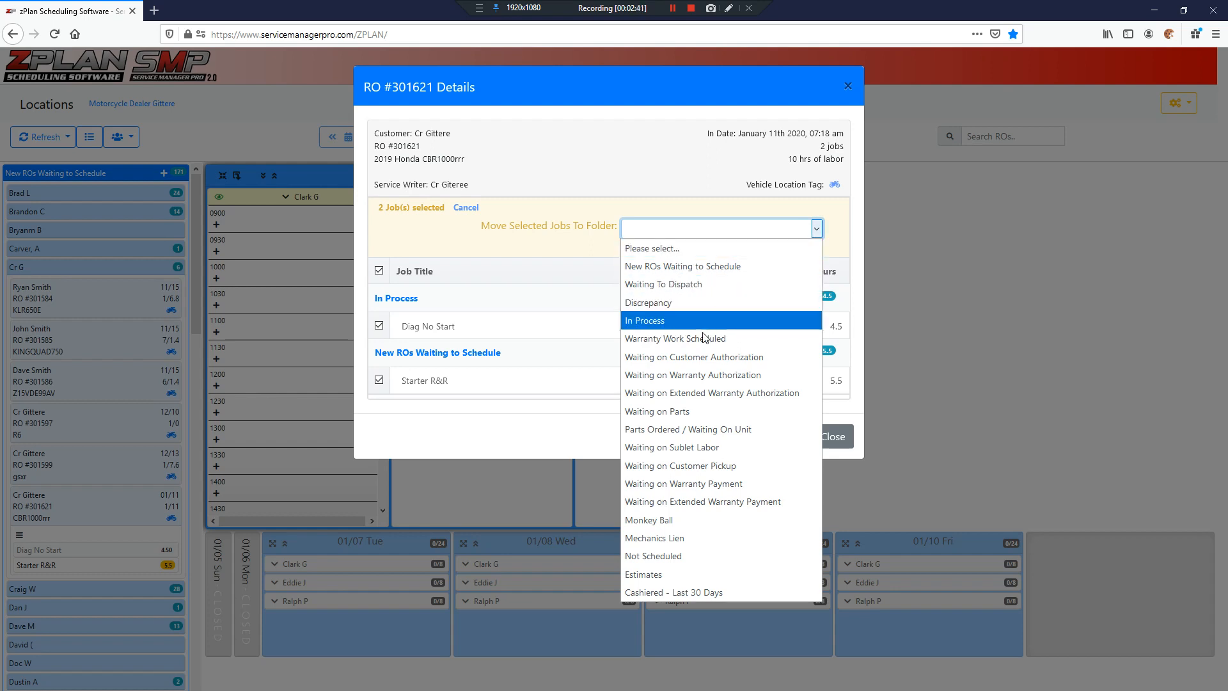
- Move Diag No Start and Starter R&R to Waiting on Customer Authorization, then list Cr G's ROs there
{"action": "left_click", "coordinate": [693, 357]}
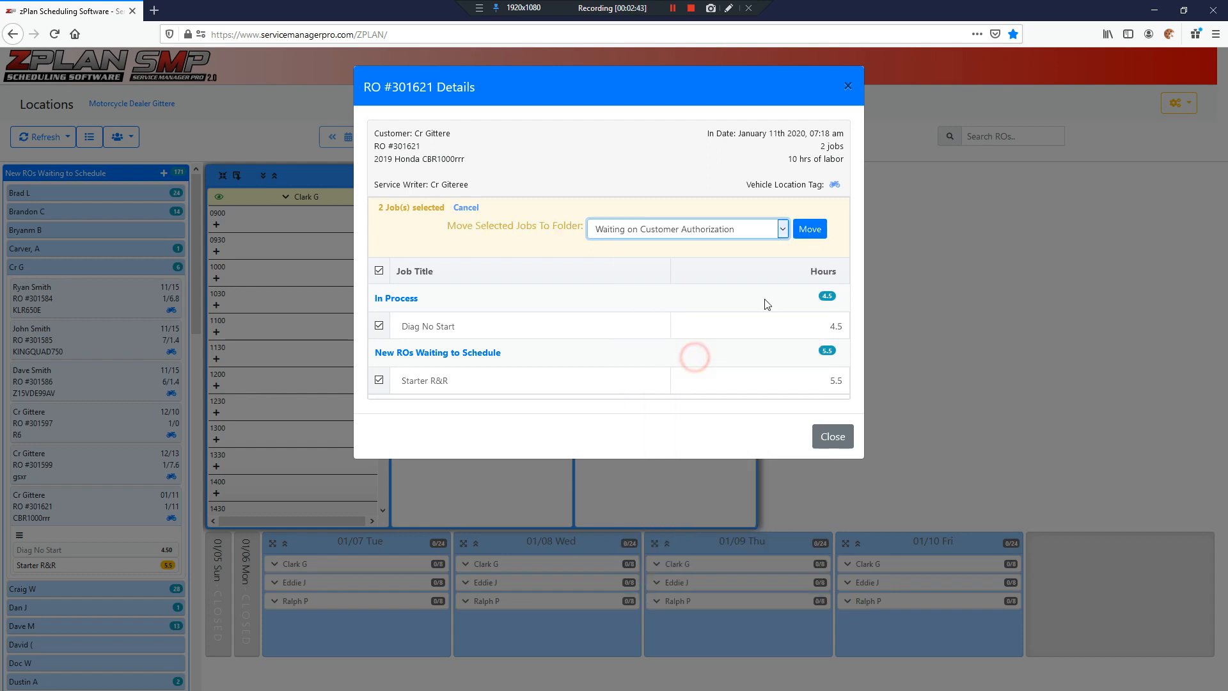
{"action": "left_click", "coordinate": [809, 229]}
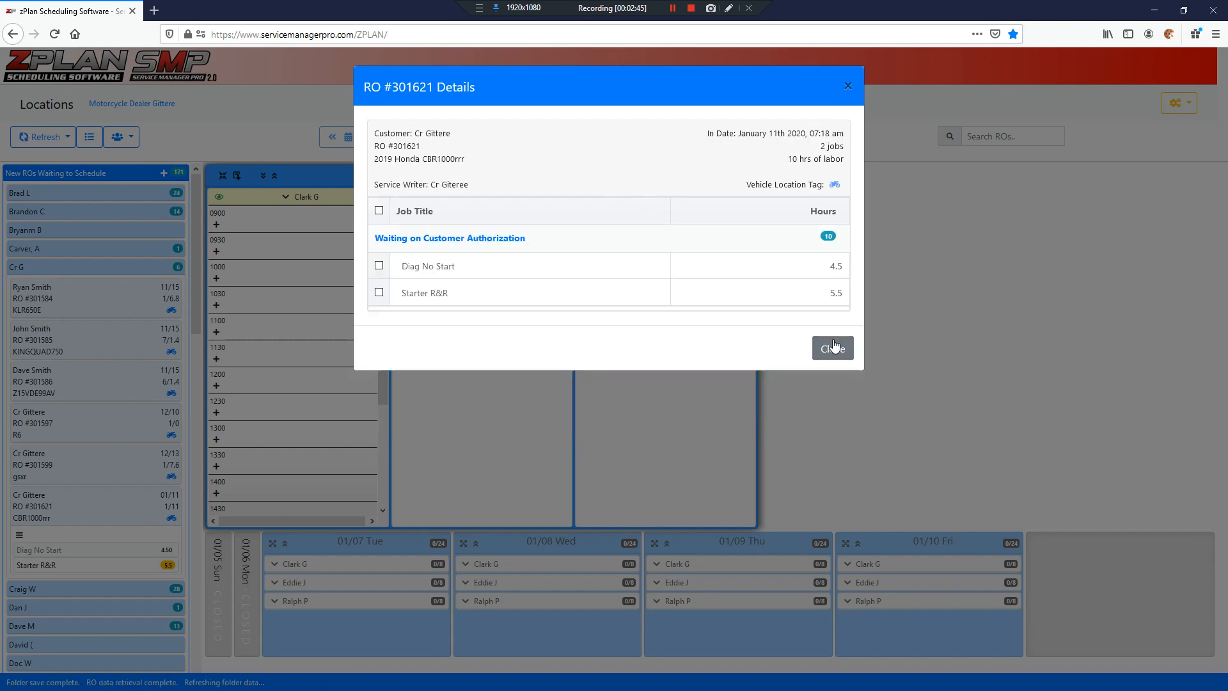
{"action": "left_click", "coordinate": [832, 348]}
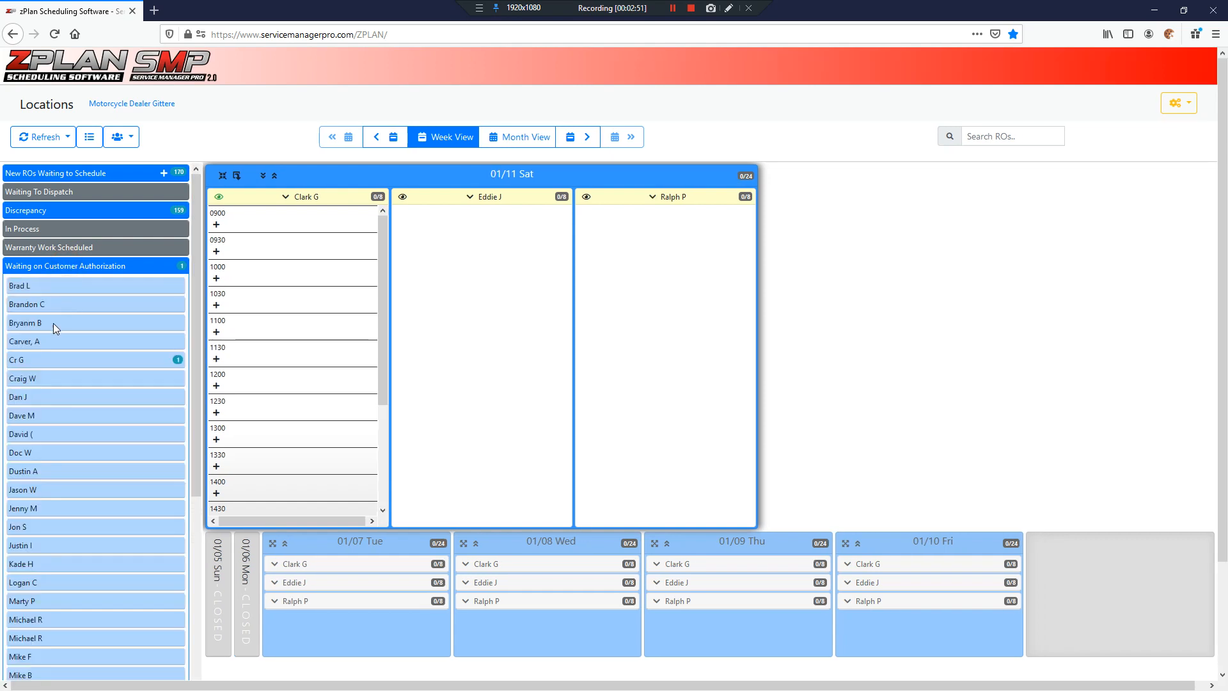
{"action": "left_click", "coordinate": [38, 360]}
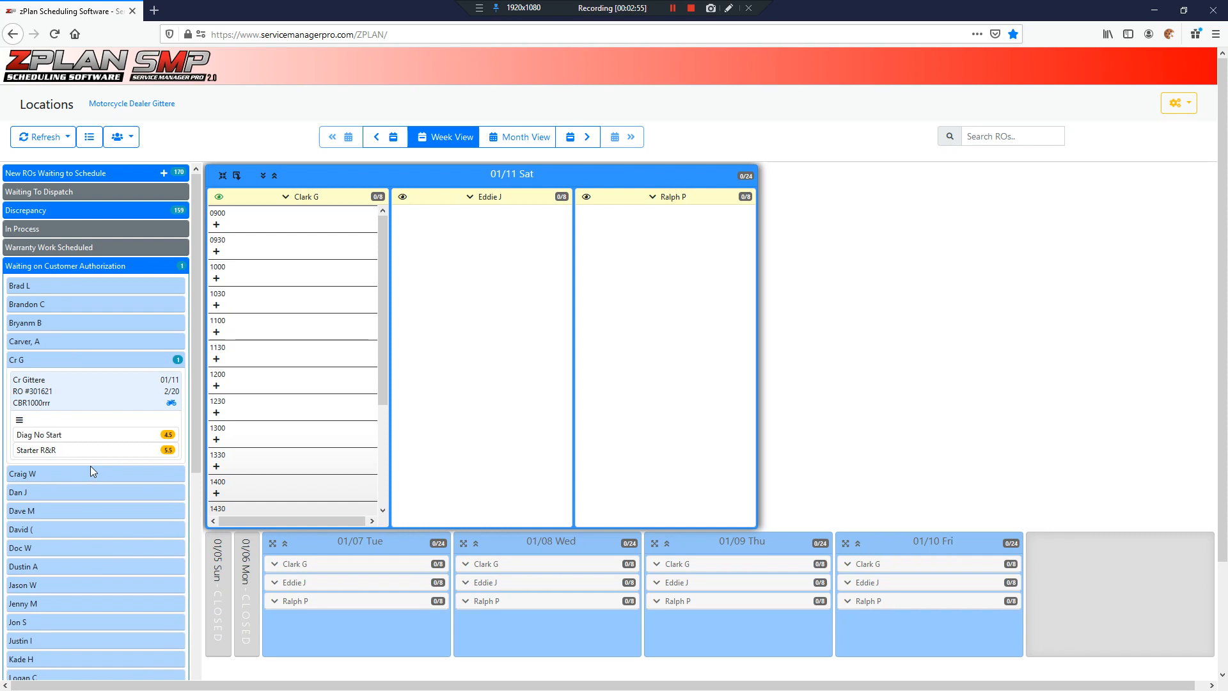
{"action": "mouse_move", "coordinate": [446, 208]}
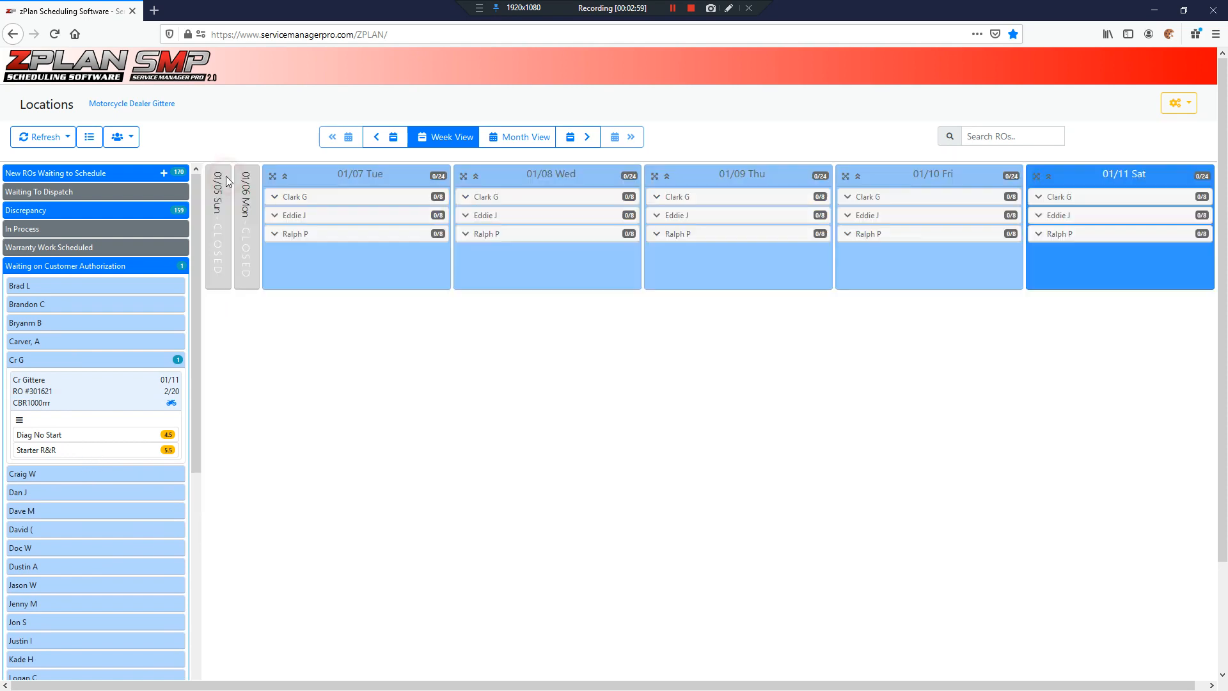
{"action": "left_click", "coordinate": [570, 136]}
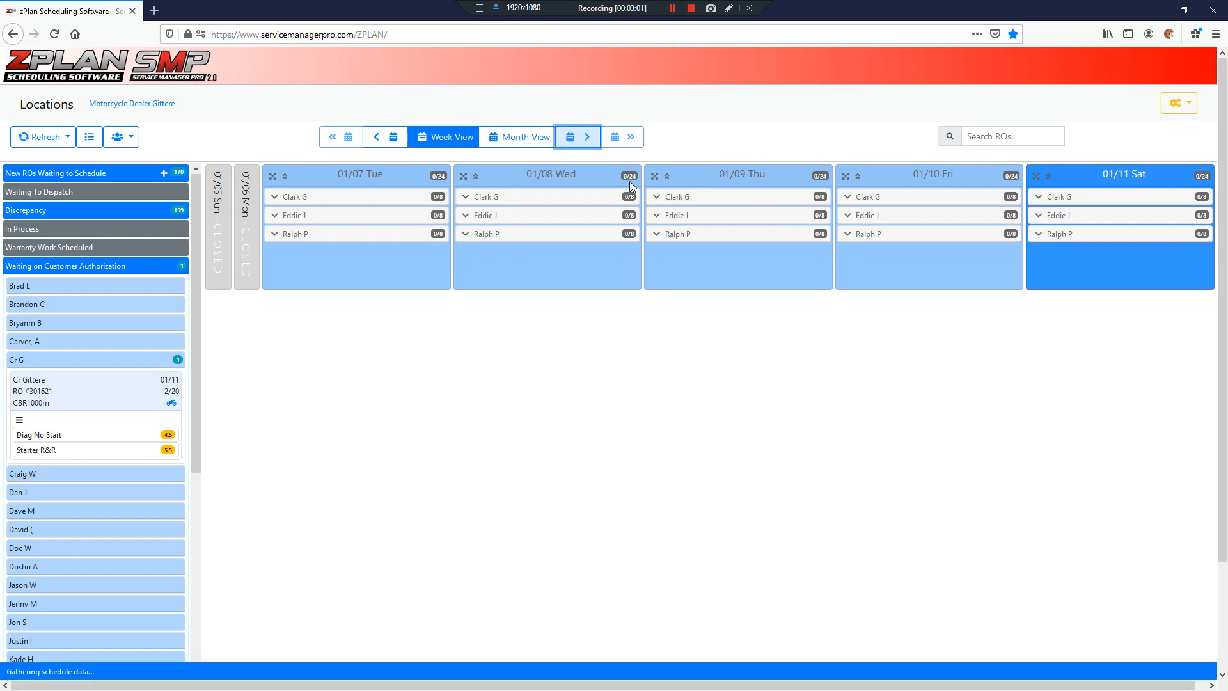
{"action": "left_click", "coordinate": [587, 137]}
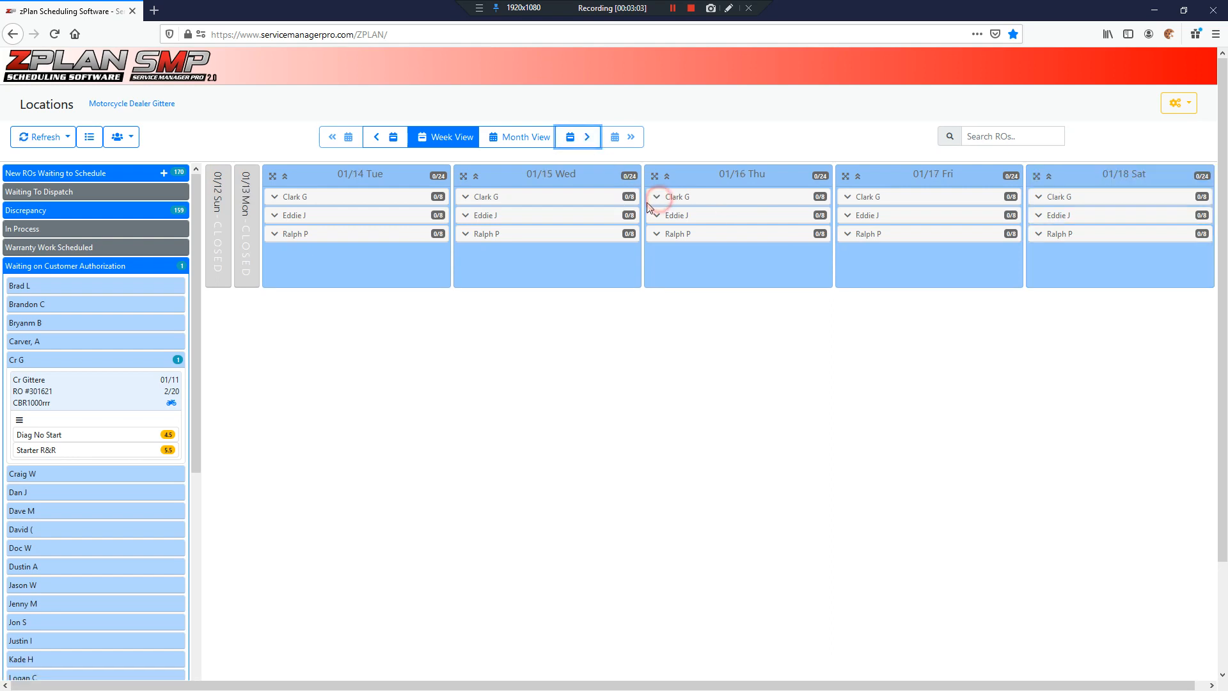
{"action": "left_click", "coordinate": [655, 196]}
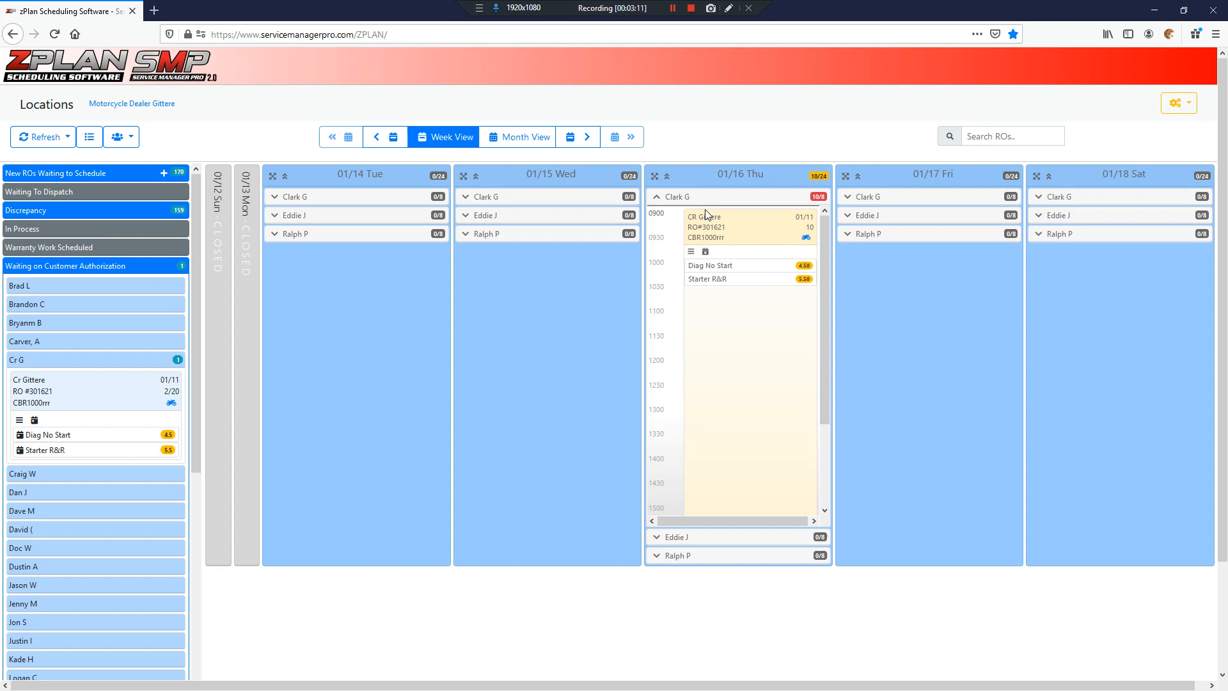
{"action": "mouse_move", "coordinate": [114, 341]}
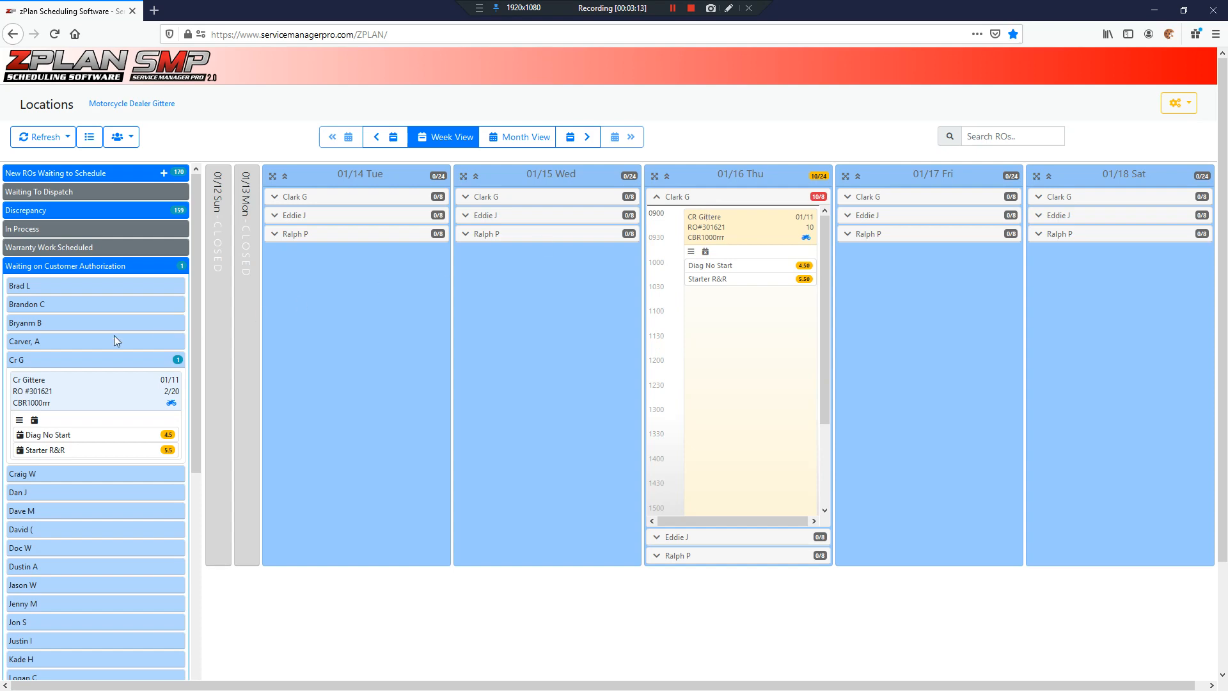
{"action": "mouse_move", "coordinate": [19, 419]}
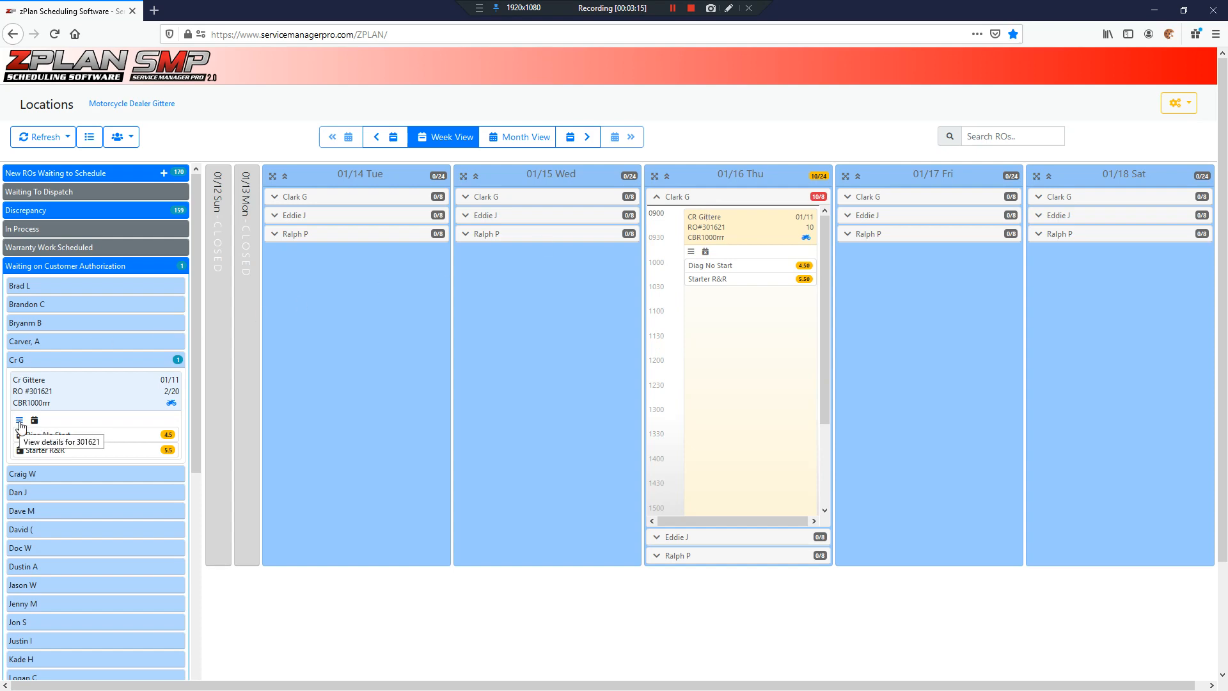
{"action": "left_click", "coordinate": [19, 419]}
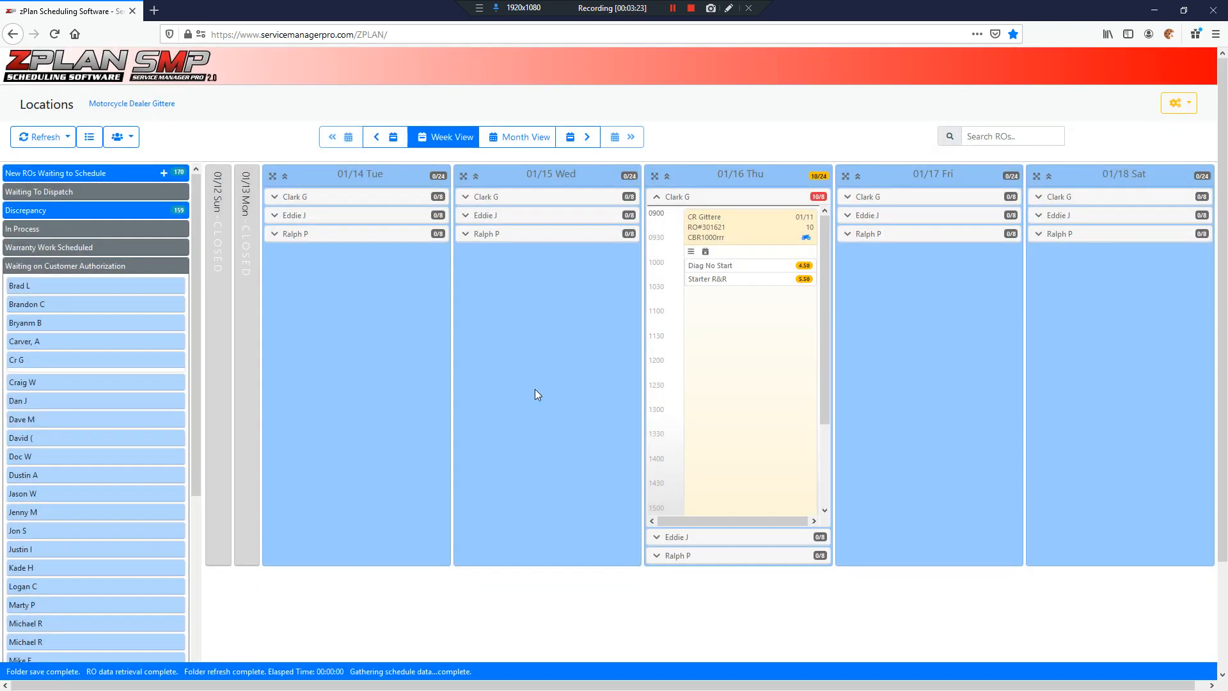
{"action": "left_click", "coordinate": [655, 197]}
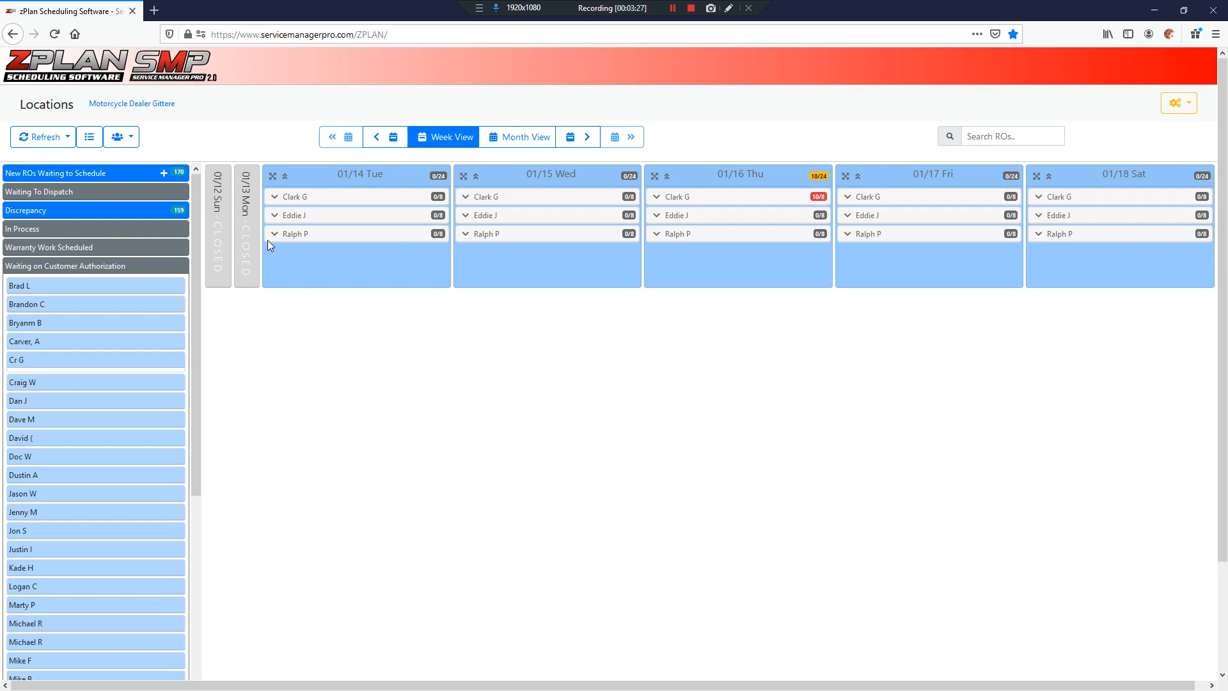
{"action": "left_click", "coordinate": [40, 265]}
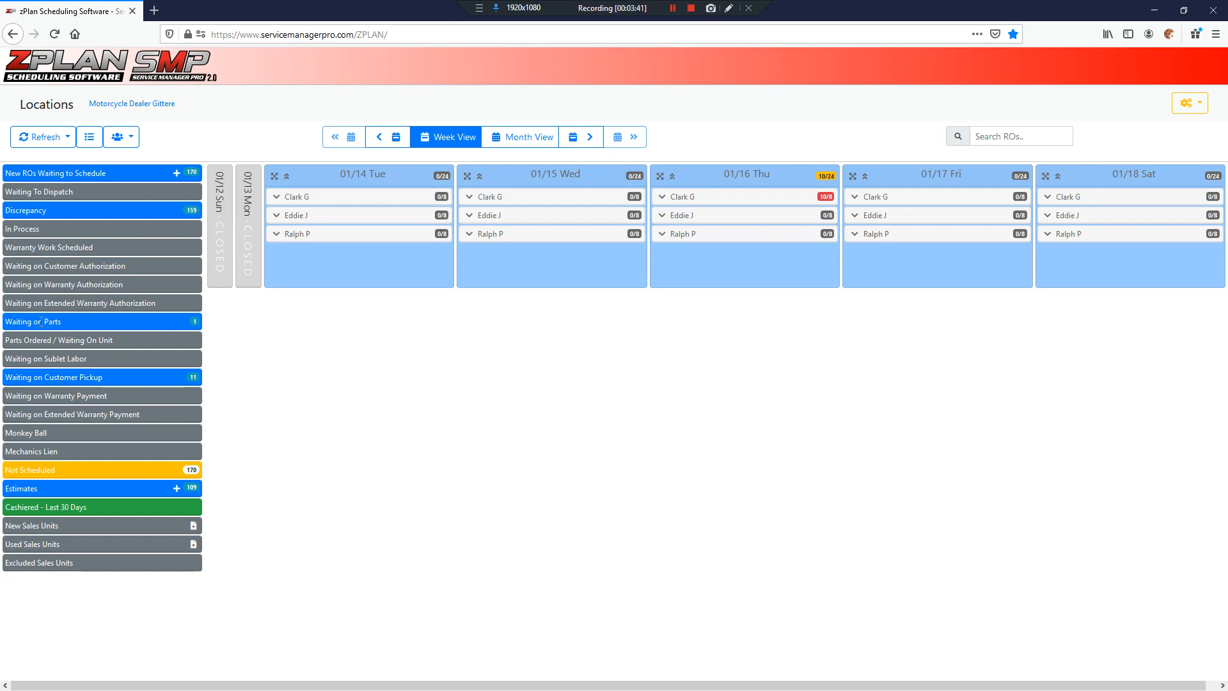
{"action": "mouse_move", "coordinate": [670, 197]}
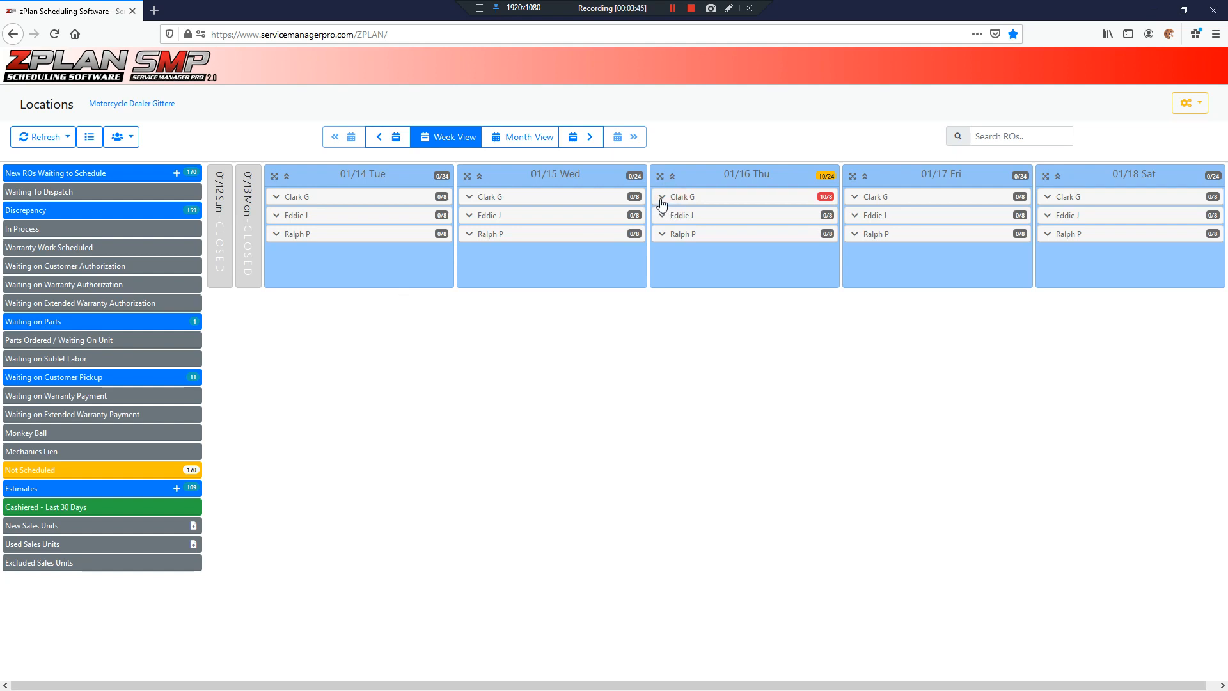
{"action": "left_click", "coordinate": [660, 197]}
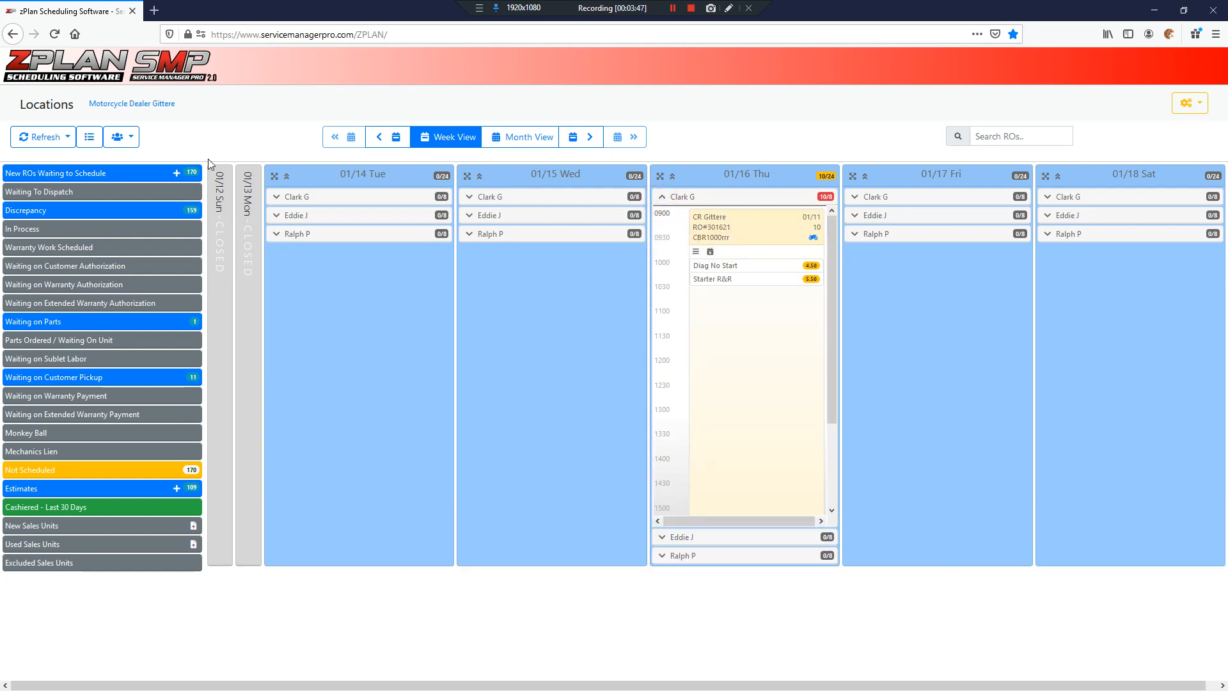
{"action": "mouse_move", "coordinate": [557, 202]}
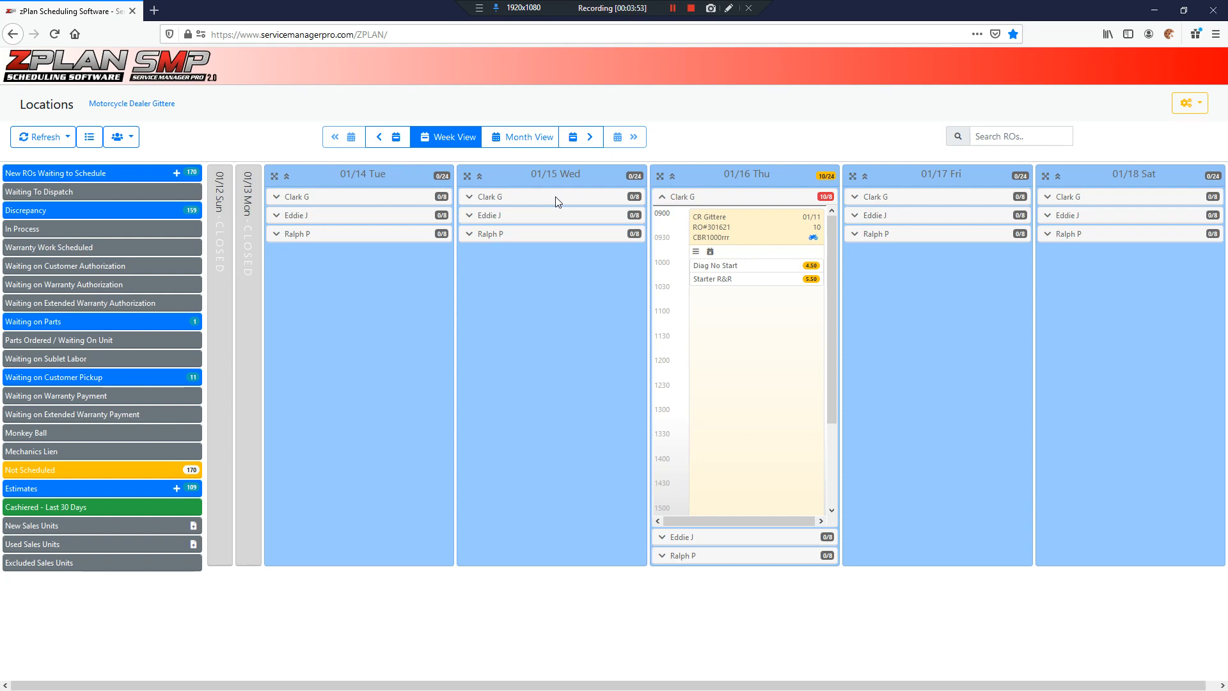
{"action": "mouse_move", "coordinate": [682, 236]}
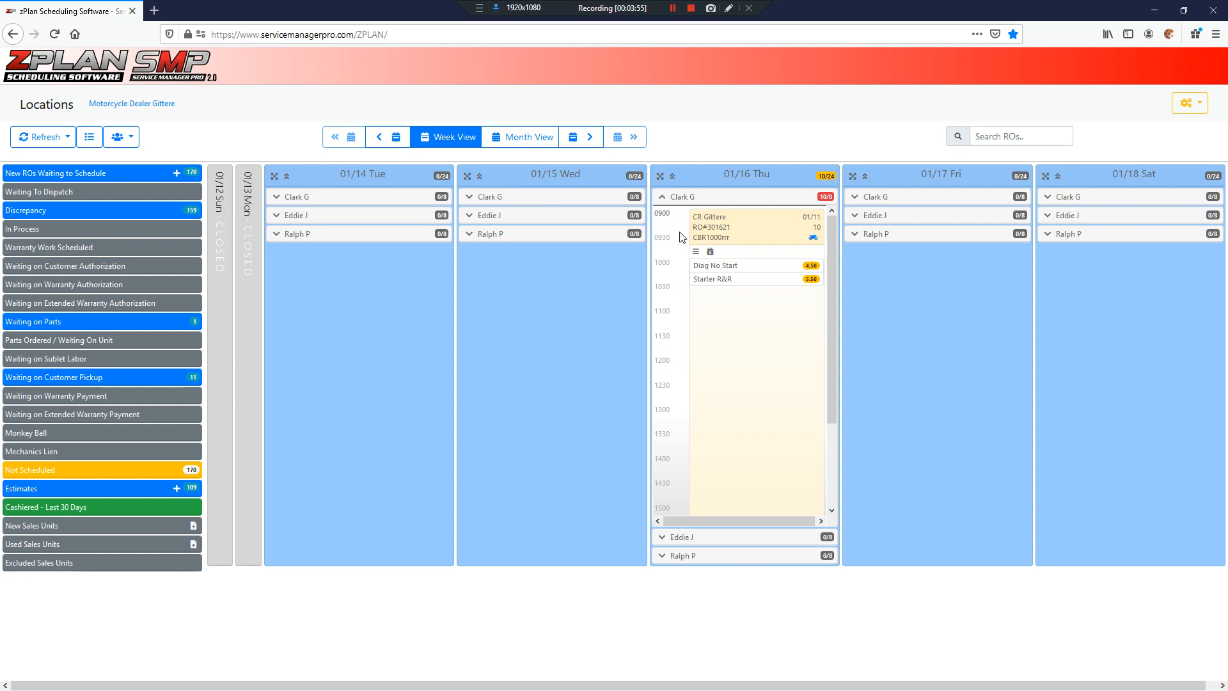
{"action": "mouse_move", "coordinate": [843, 153]}
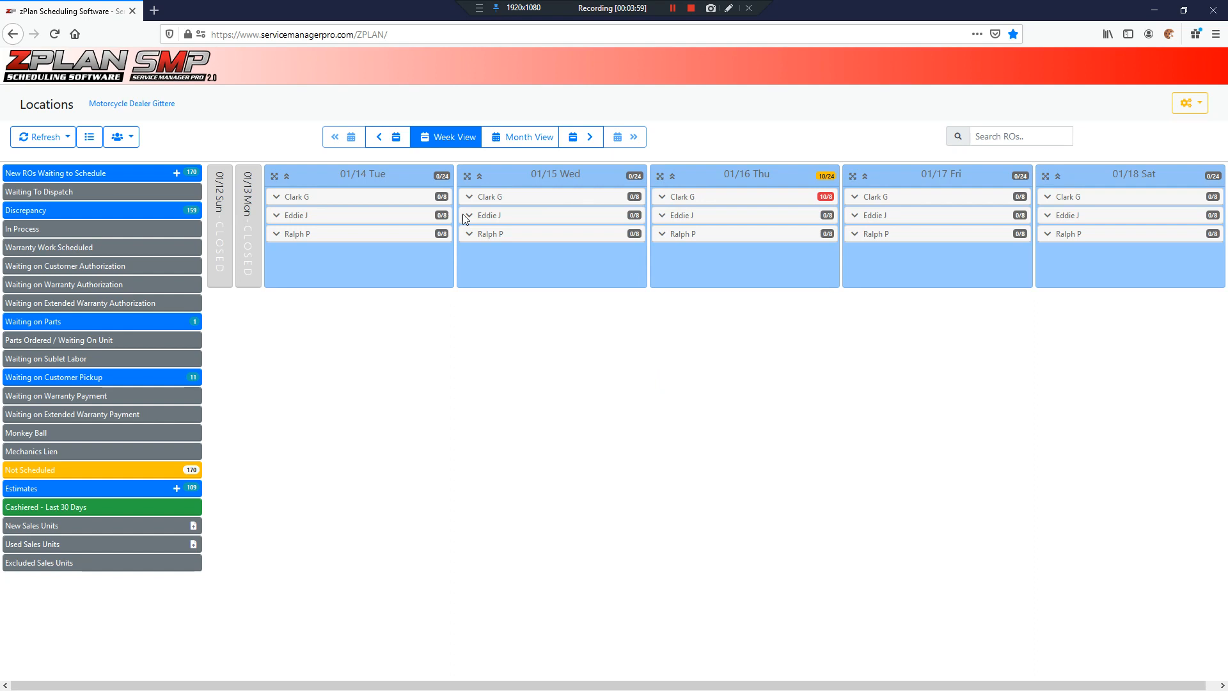
{"action": "mouse_move", "coordinate": [109, 324]}
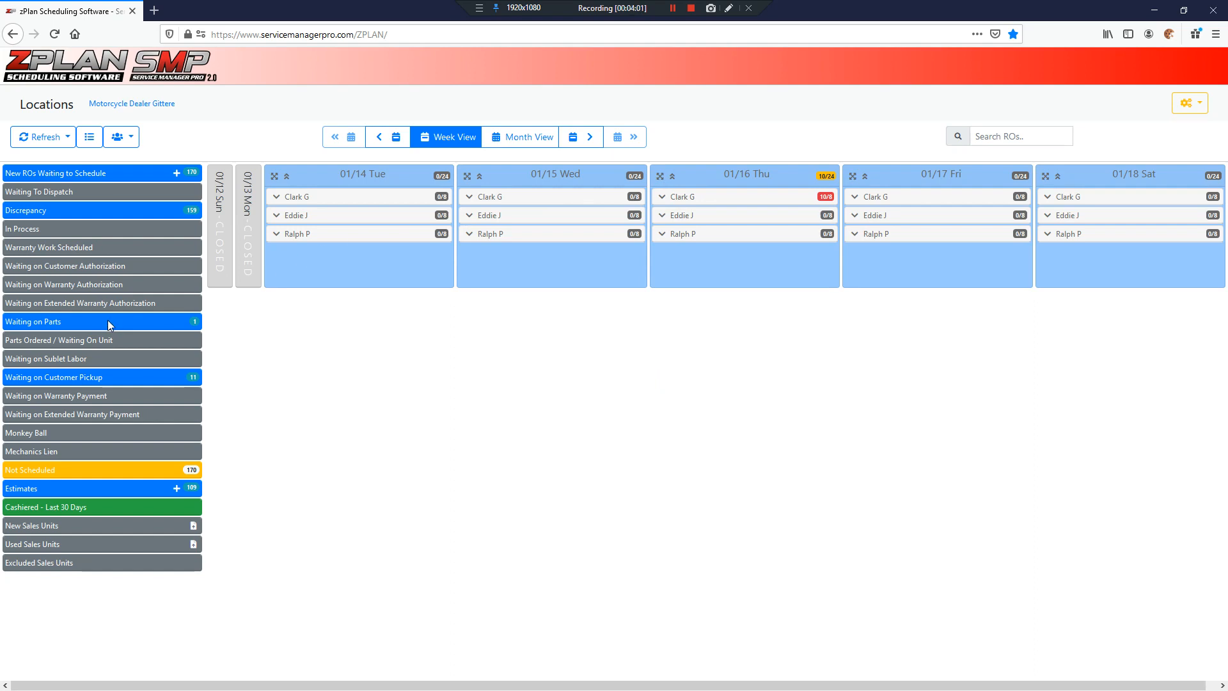
- Search for RO #301621 to open its details
{"action": "left_click", "coordinate": [1020, 136]}
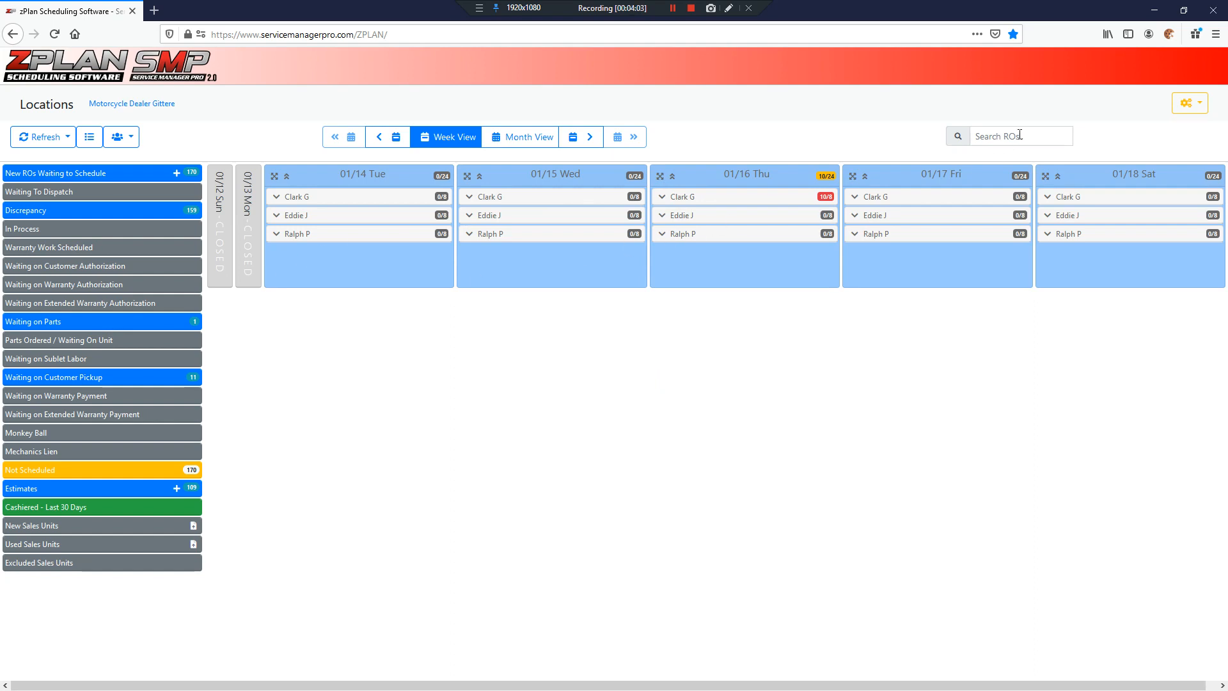
{"action": "left_click", "coordinate": [1021, 135]}
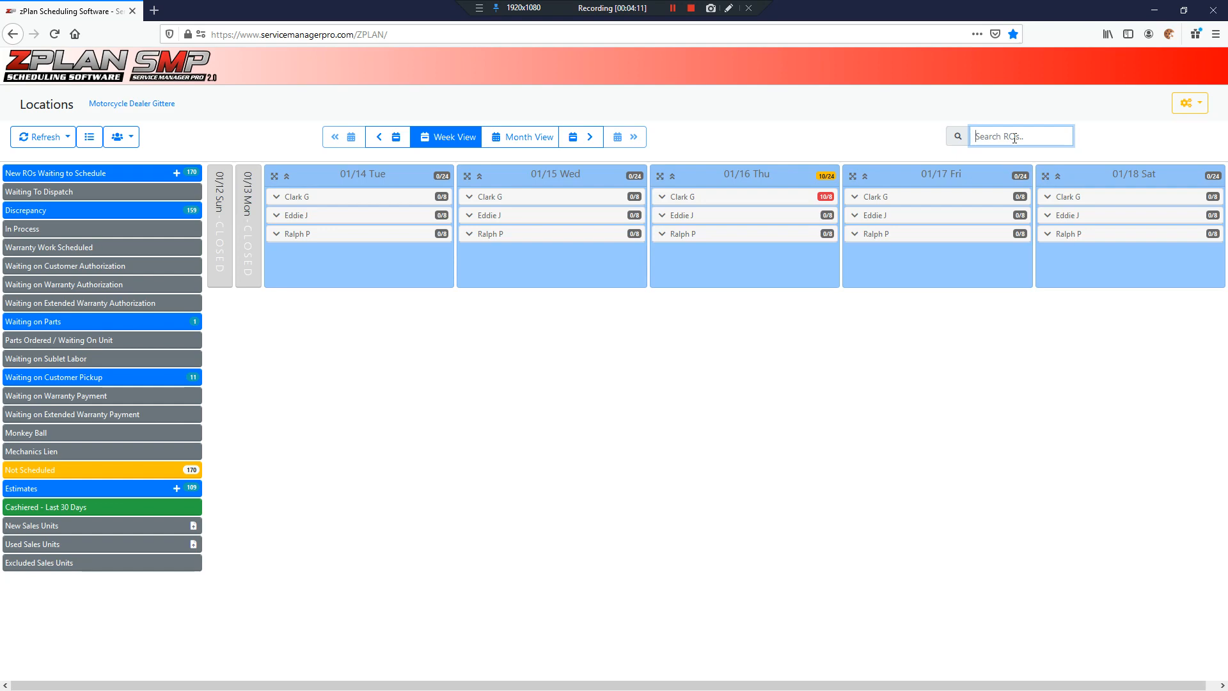
{"action": "type", "text": "30"}
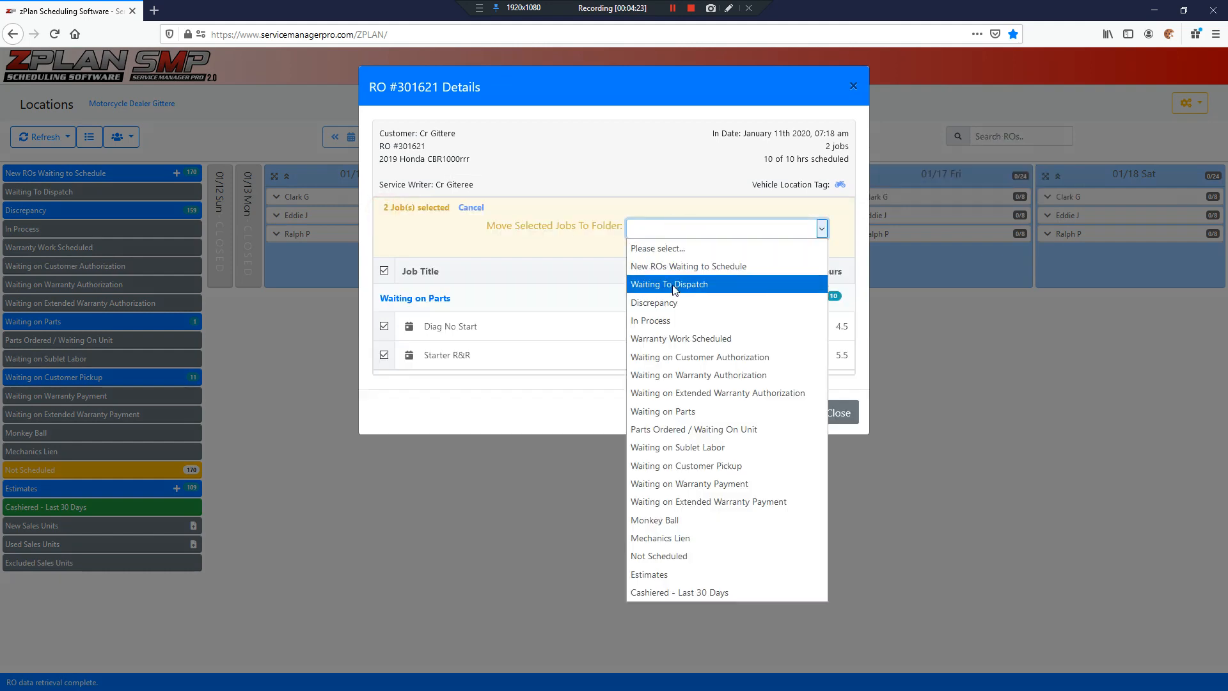
{"action": "mouse_move", "coordinate": [664, 310]}
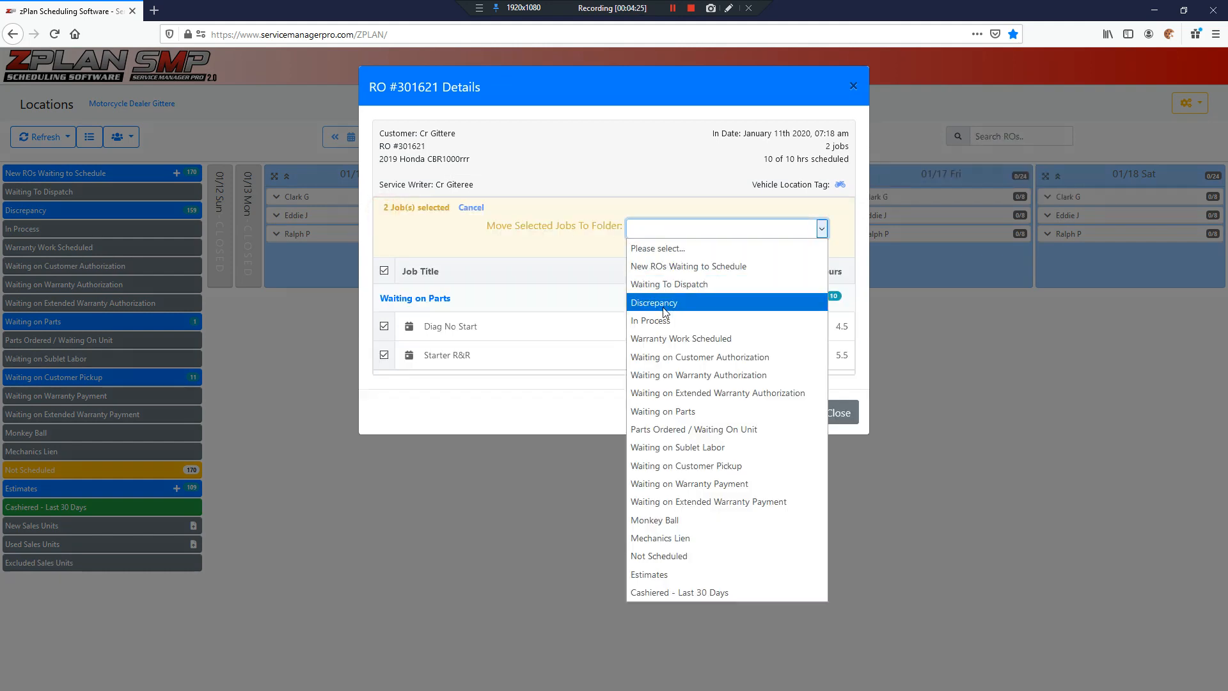
- Move RO #301621's two jobs to In Process and view that folder
{"action": "left_click", "coordinate": [653, 302]}
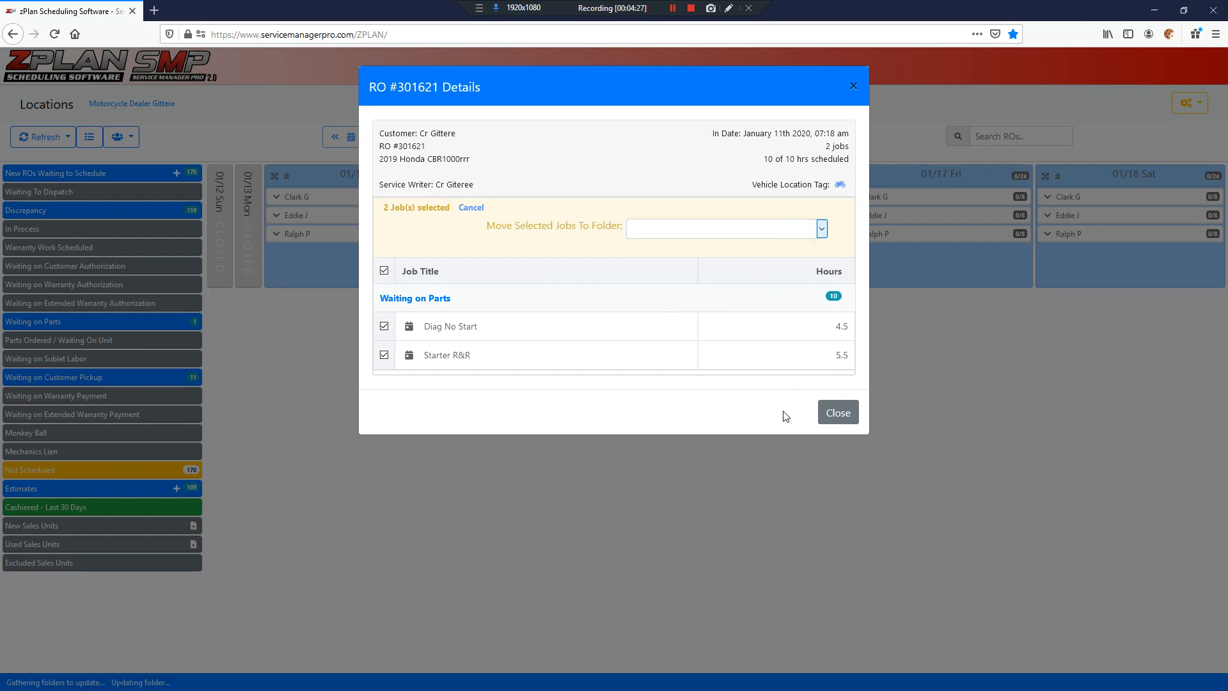
{"action": "left_click", "coordinate": [838, 412]}
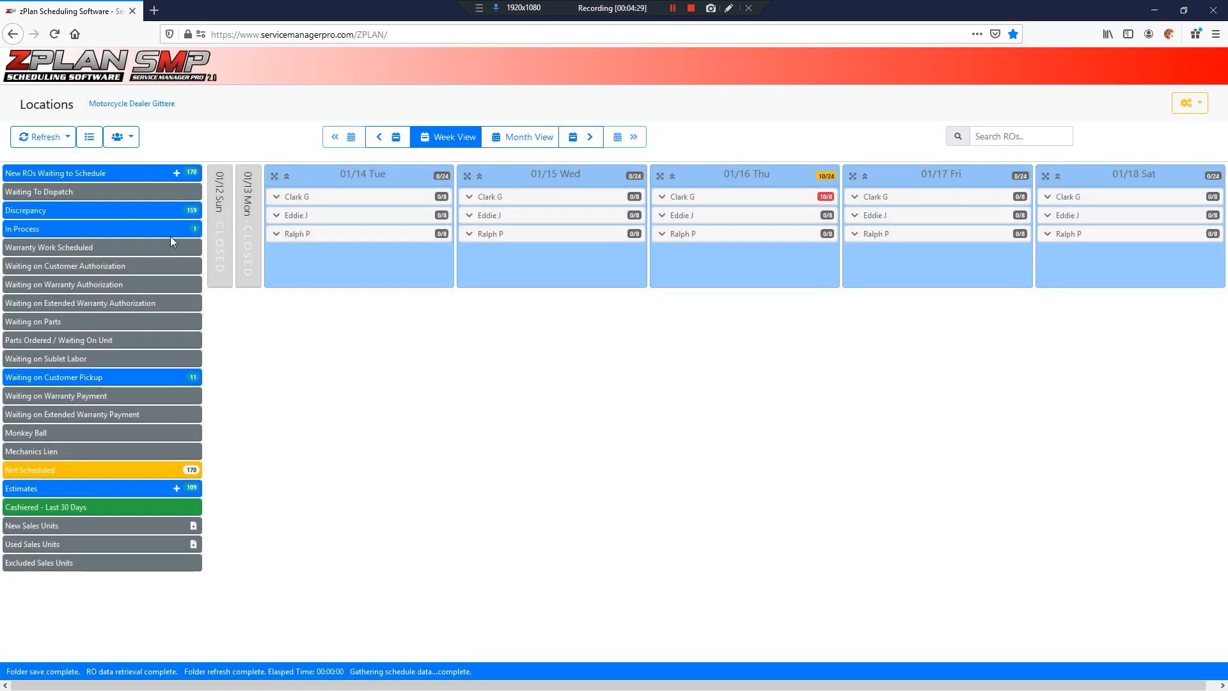
{"action": "left_click", "coordinate": [24, 228]}
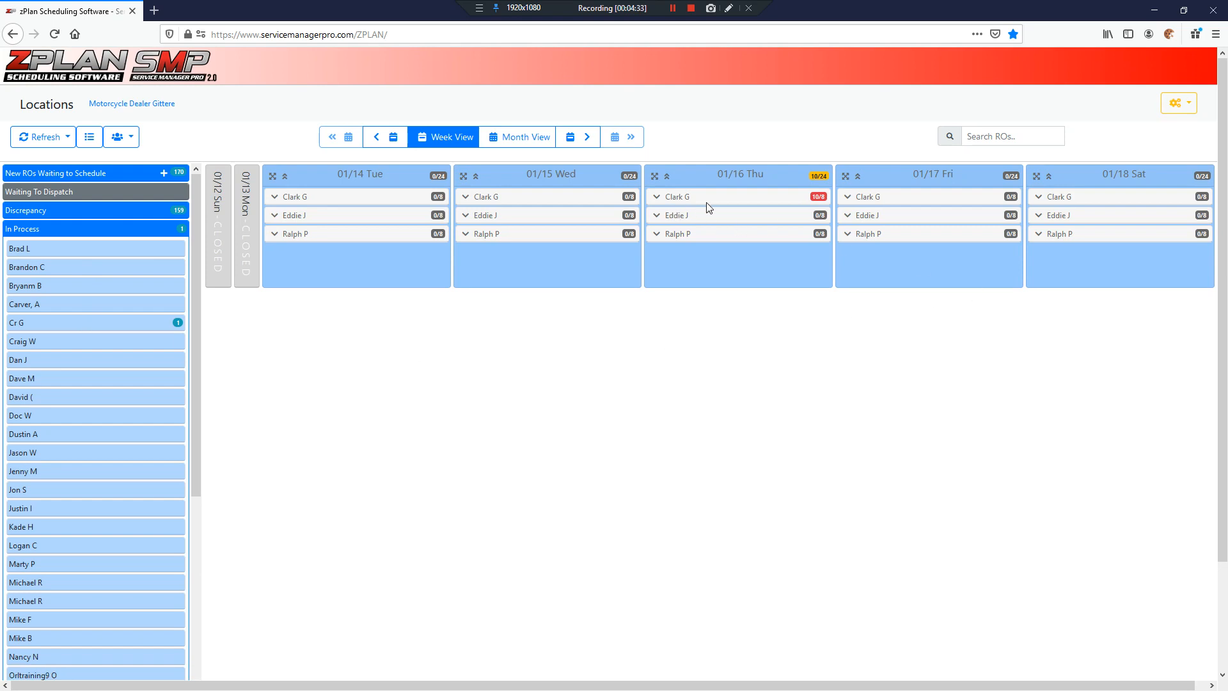
{"action": "mouse_move", "coordinate": [346, 225]}
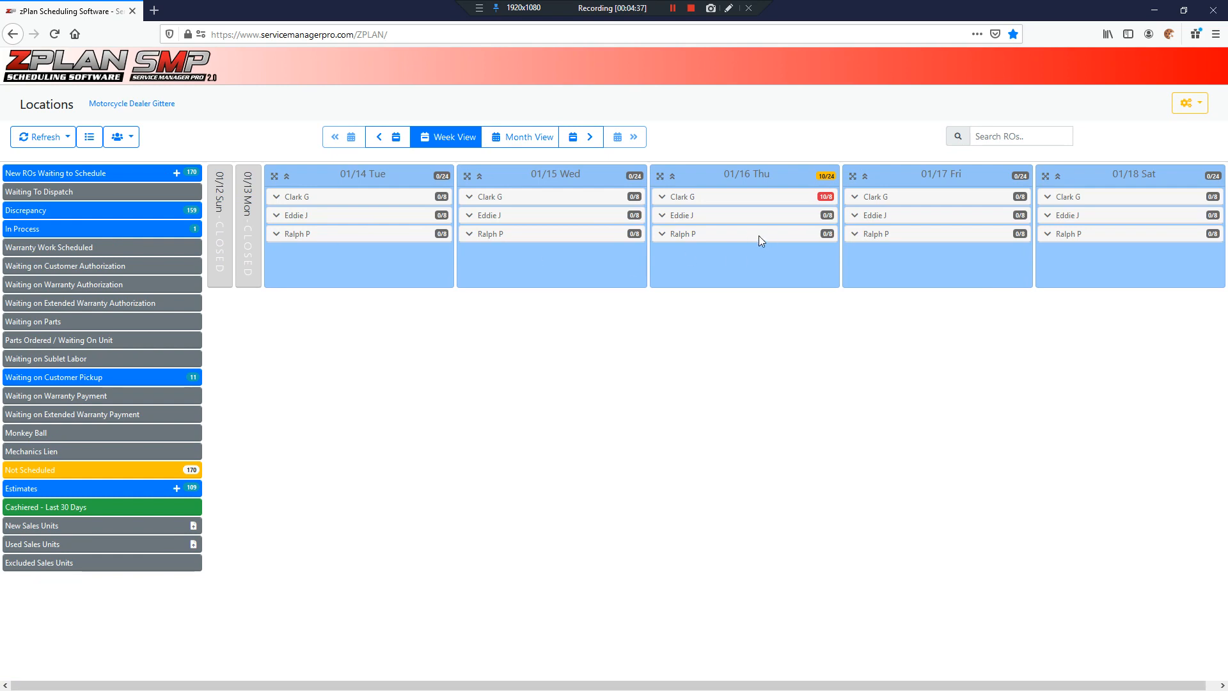
{"action": "mouse_move", "coordinate": [658, 204]}
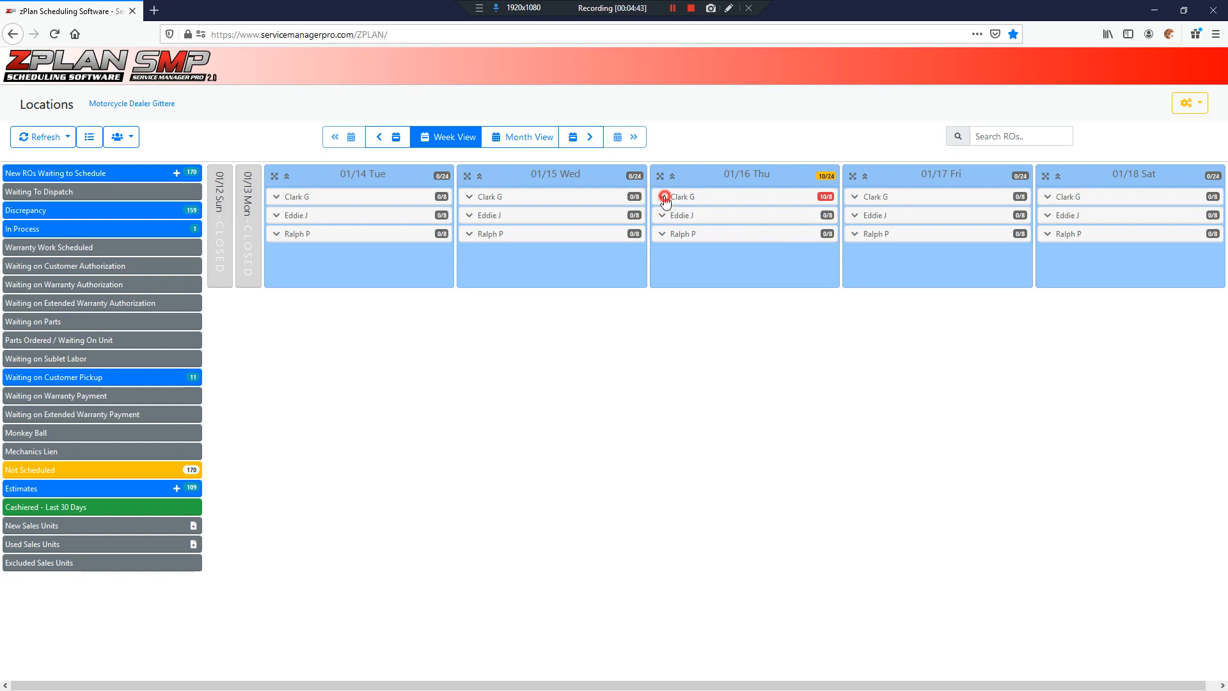
{"action": "left_click", "coordinate": [663, 196]}
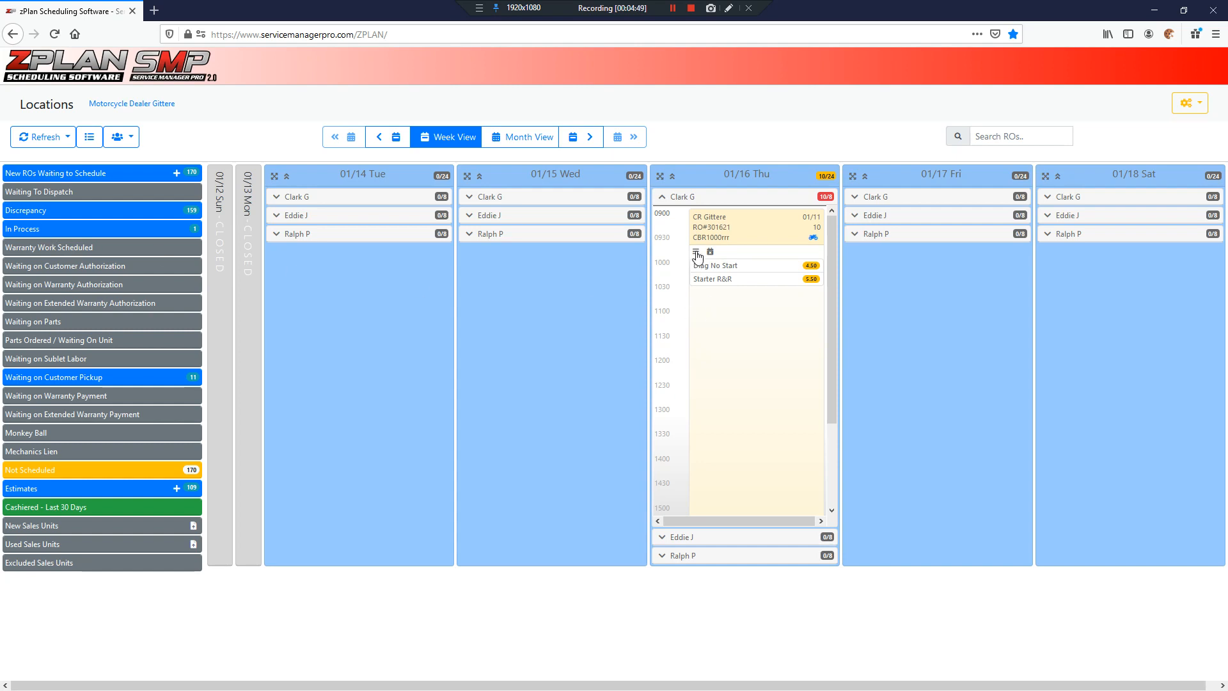
{"action": "mouse_move", "coordinate": [68, 231]}
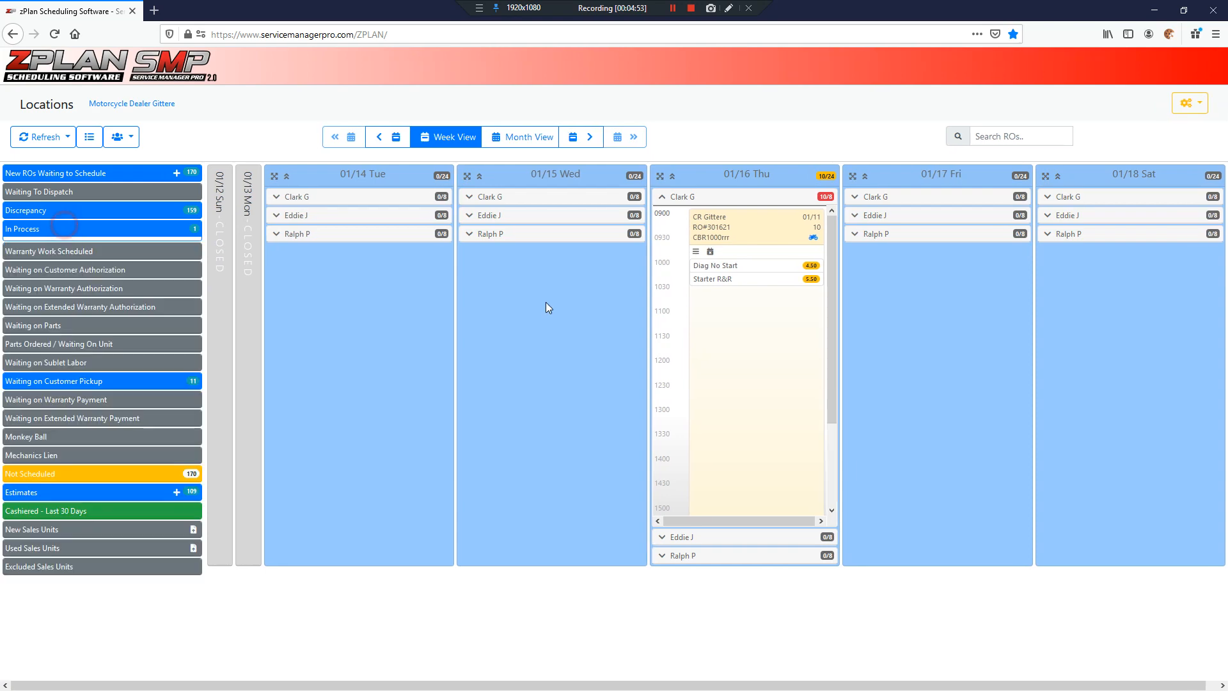
{"action": "left_click", "coordinate": [744, 227]}
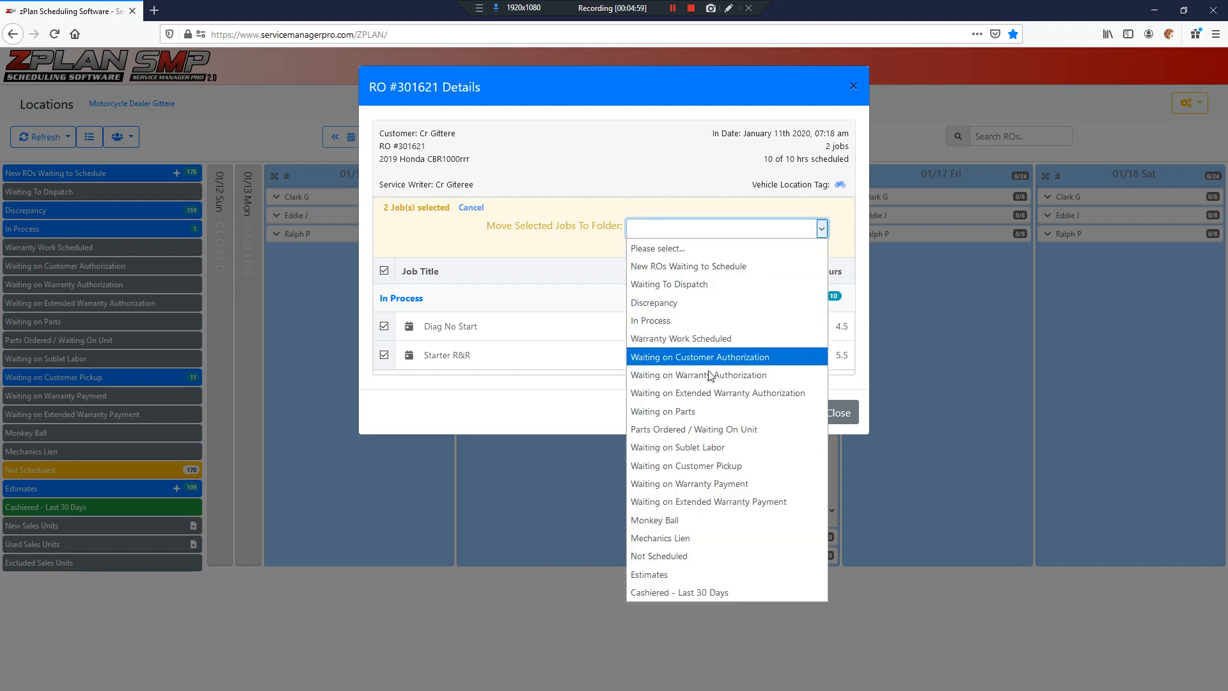
- Move both RO #301621 jobs to Waiting on Customer Pickup and close the details
{"action": "left_click", "coordinate": [686, 465]}
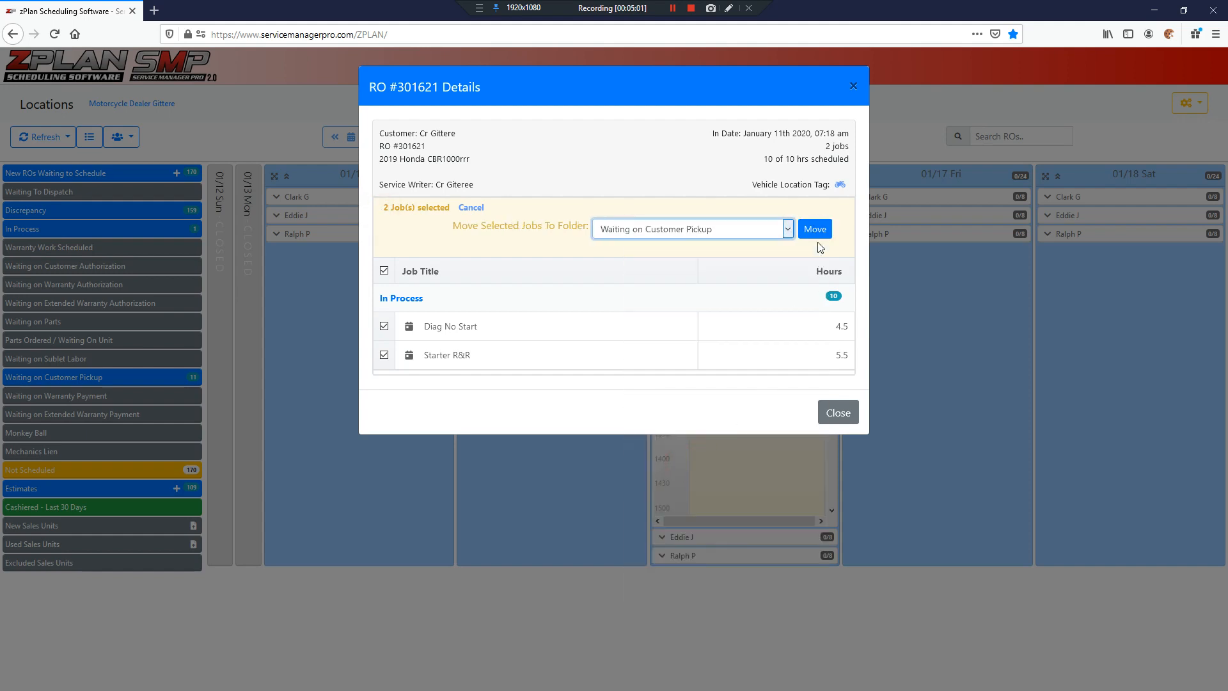
{"action": "left_click", "coordinate": [815, 229]}
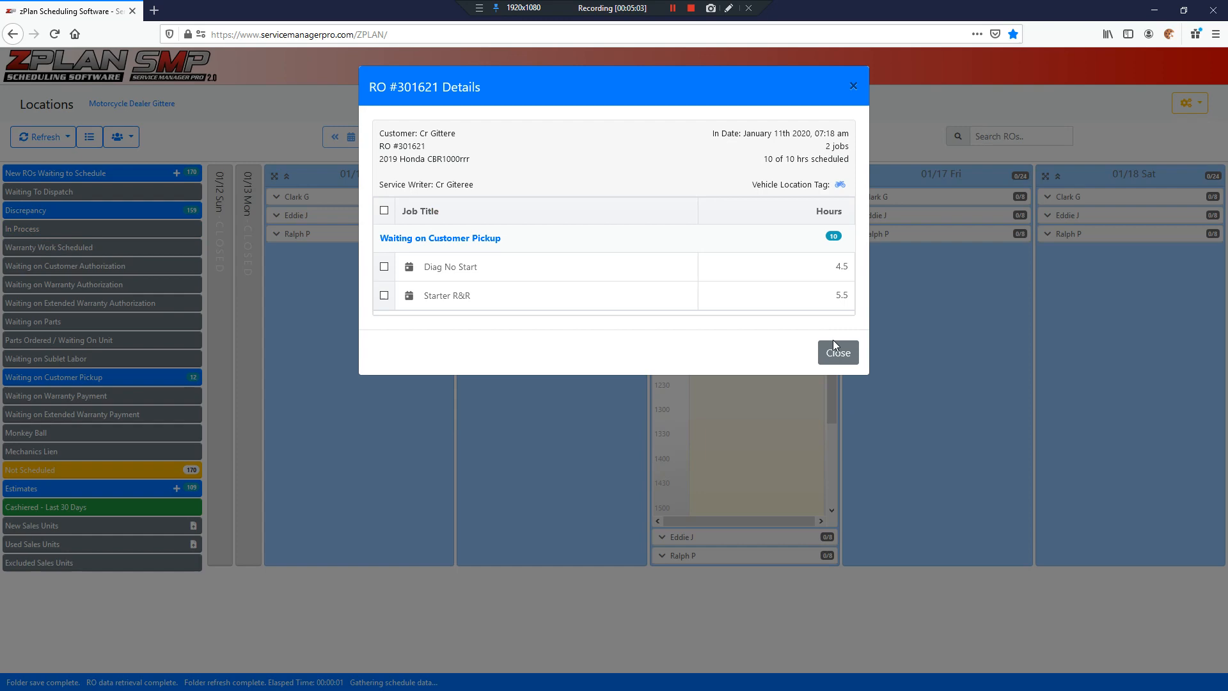
{"action": "left_click", "coordinate": [838, 352]}
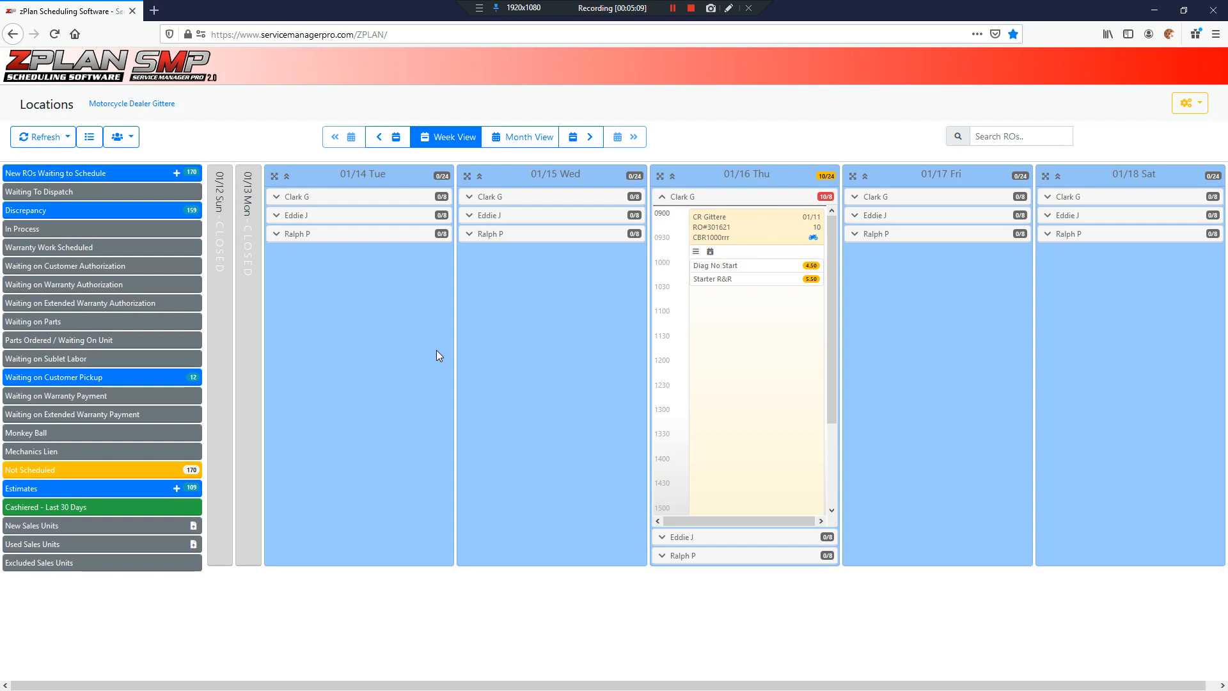
{"action": "mouse_move", "coordinate": [114, 376]}
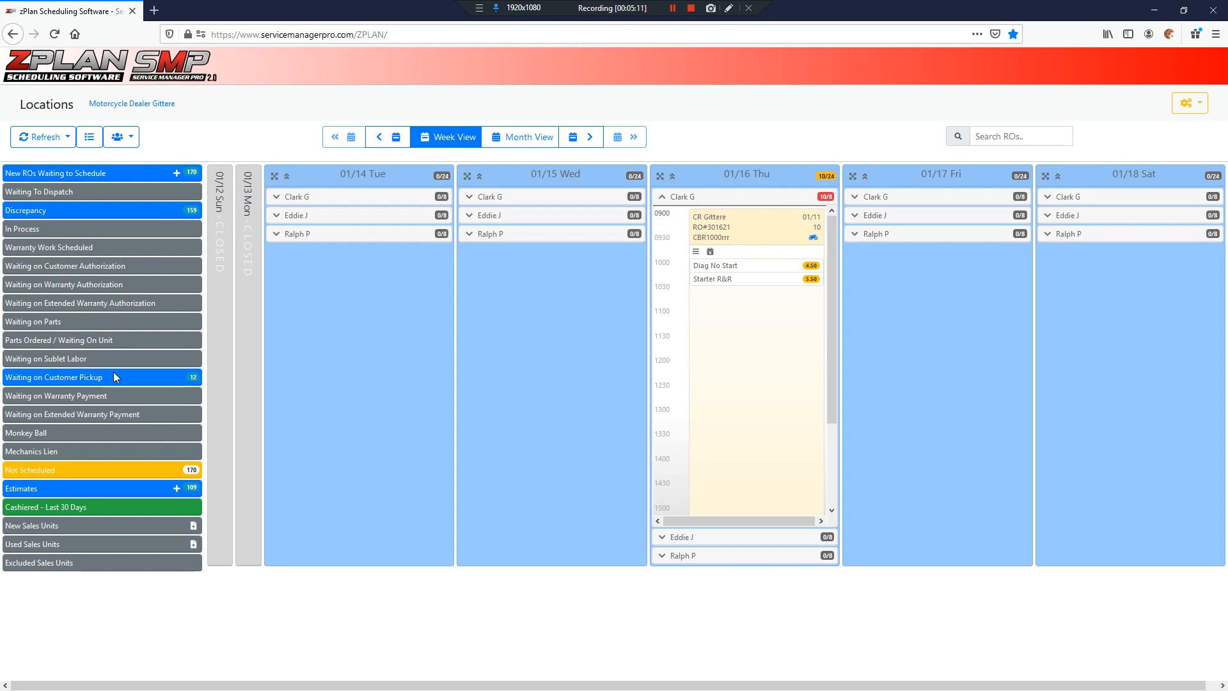
{"action": "mouse_move", "coordinate": [93, 378]}
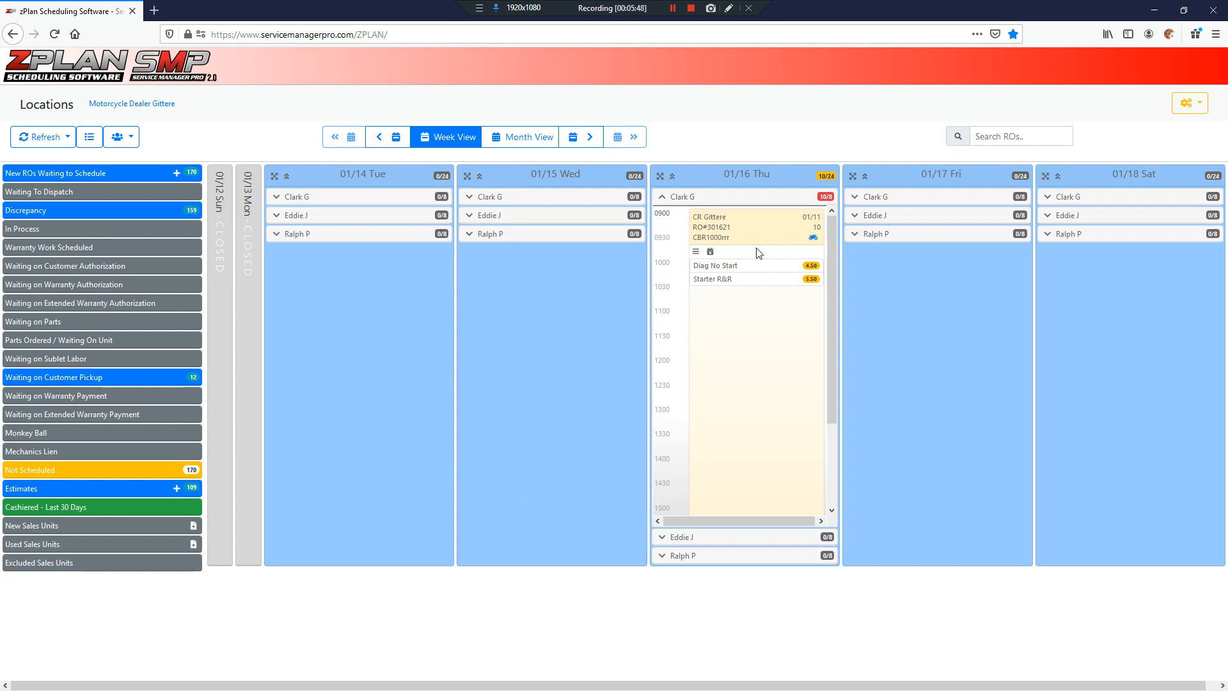
{"action": "mouse_move", "coordinate": [811, 256]}
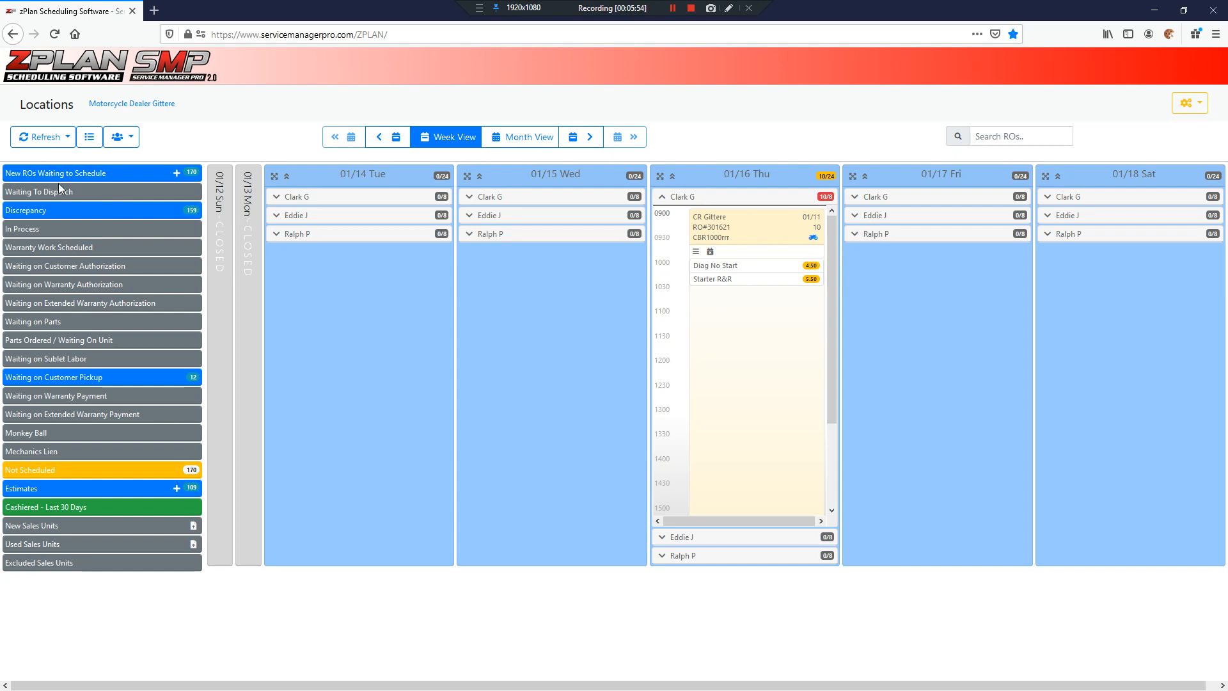
{"action": "mouse_move", "coordinate": [102, 189]}
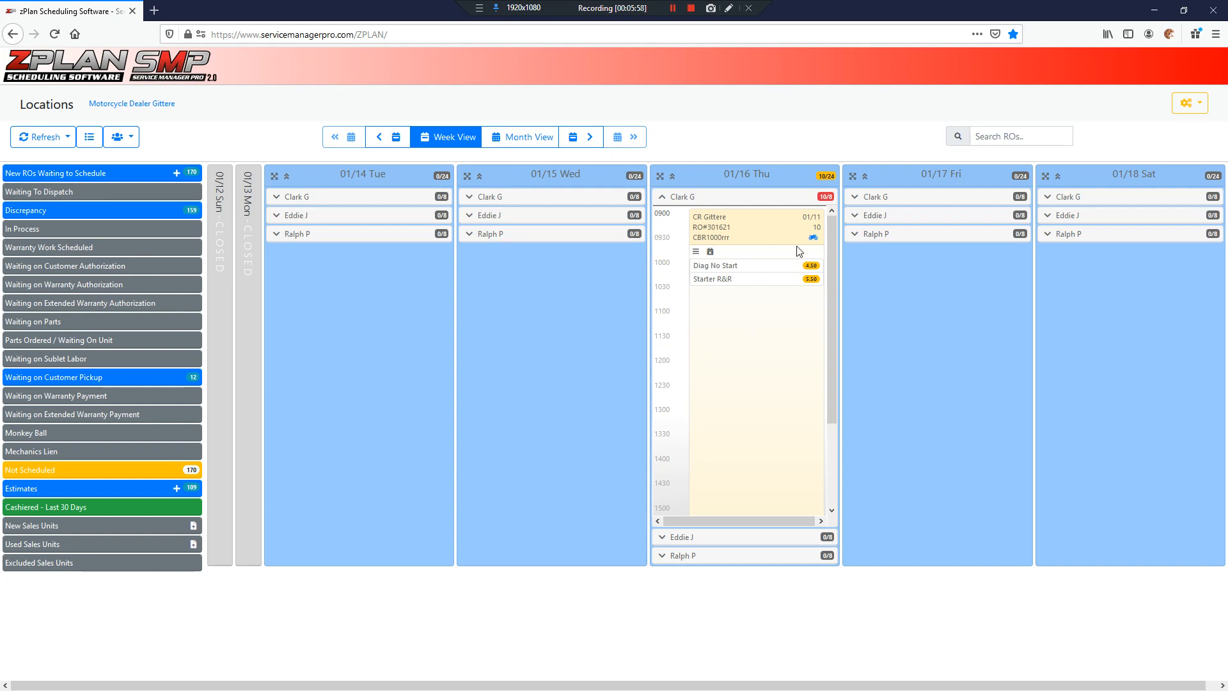
{"action": "mouse_move", "coordinate": [782, 280]}
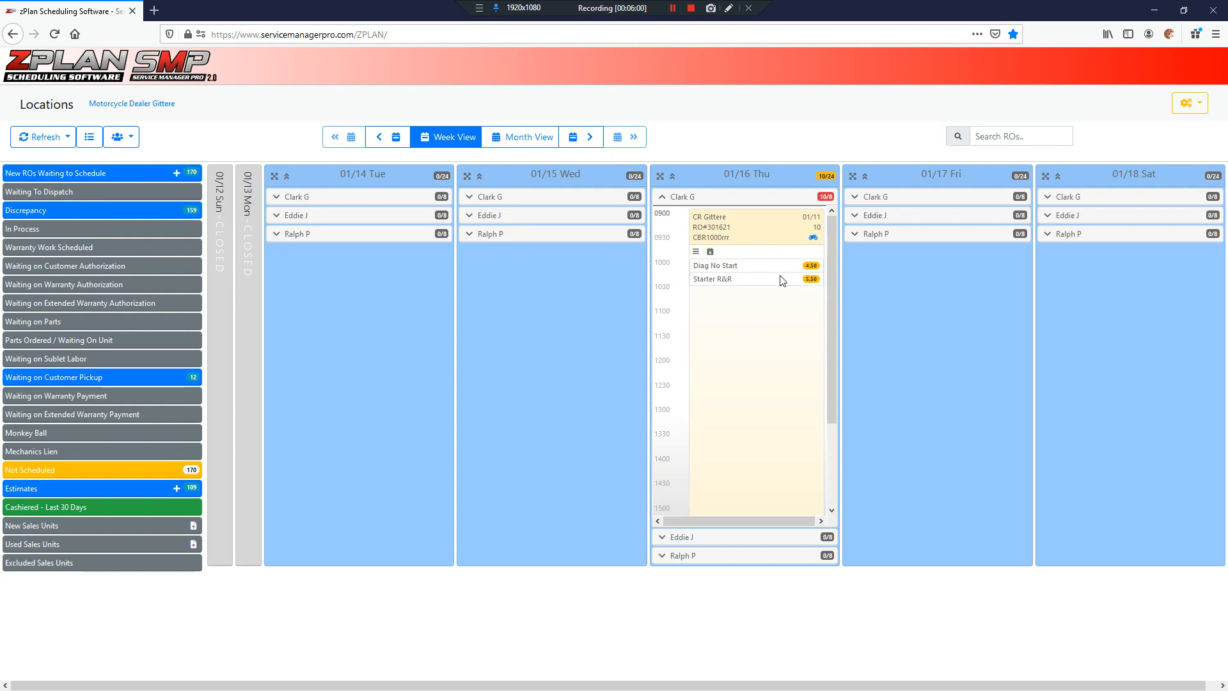
{"action": "mouse_move", "coordinate": [331, 248]}
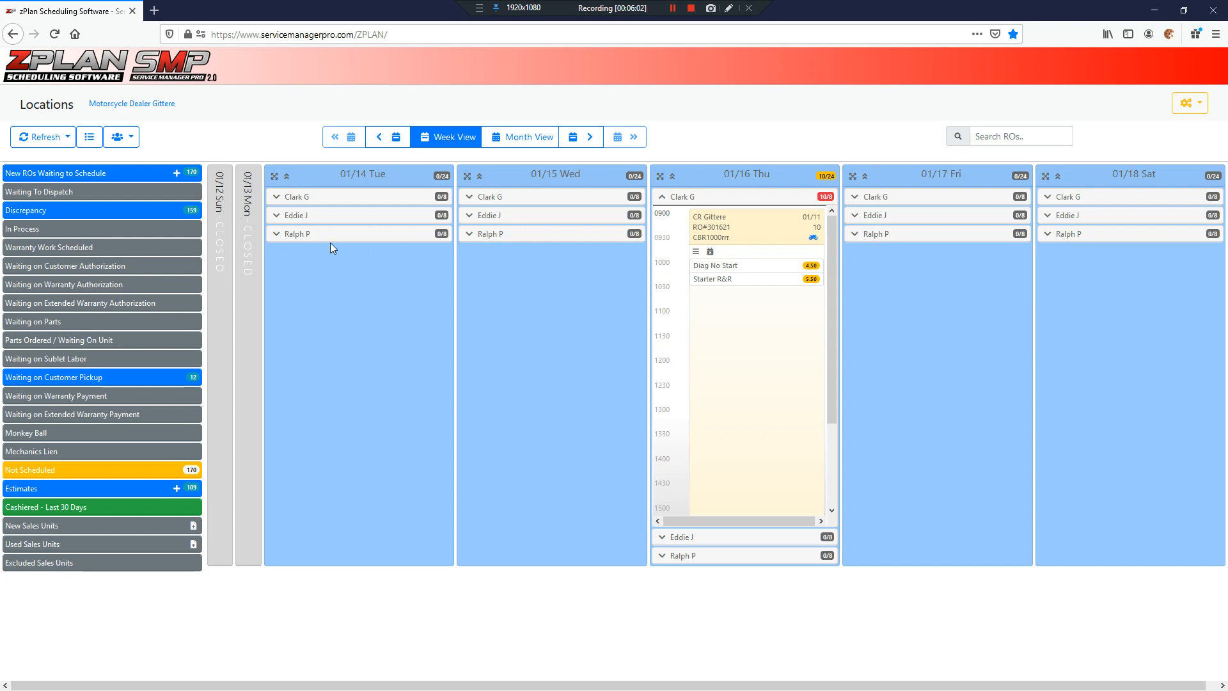
{"action": "left_click", "coordinate": [855, 233]}
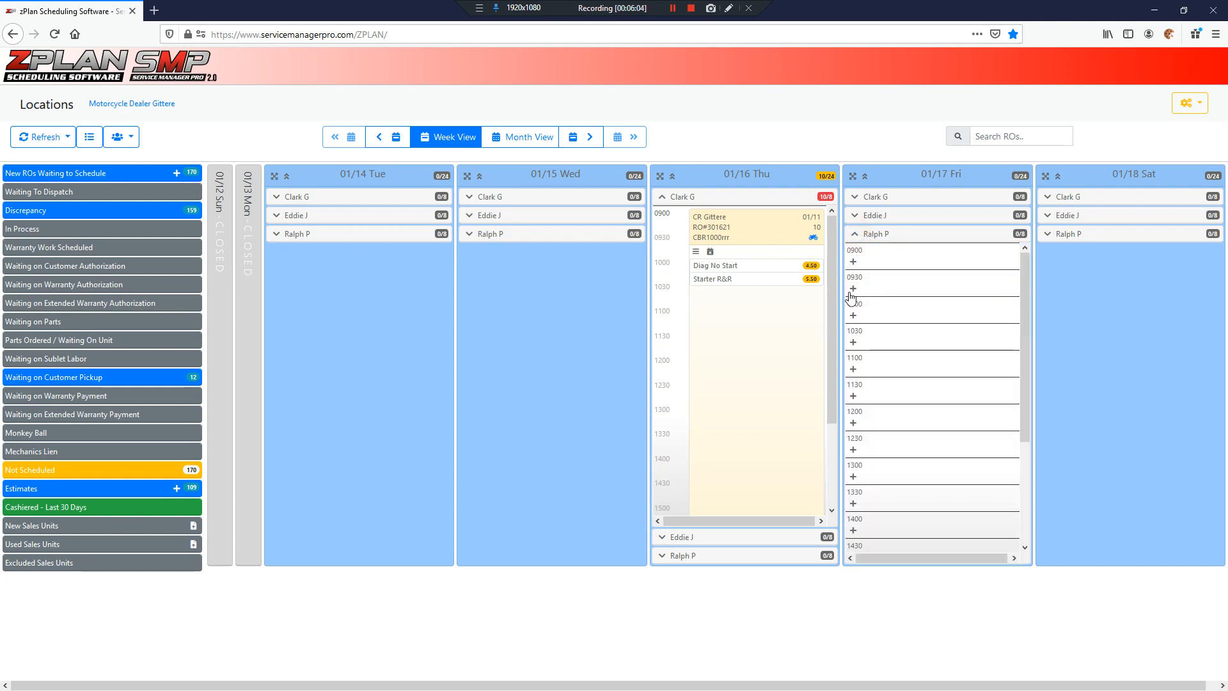
{"action": "left_click", "coordinate": [853, 288]}
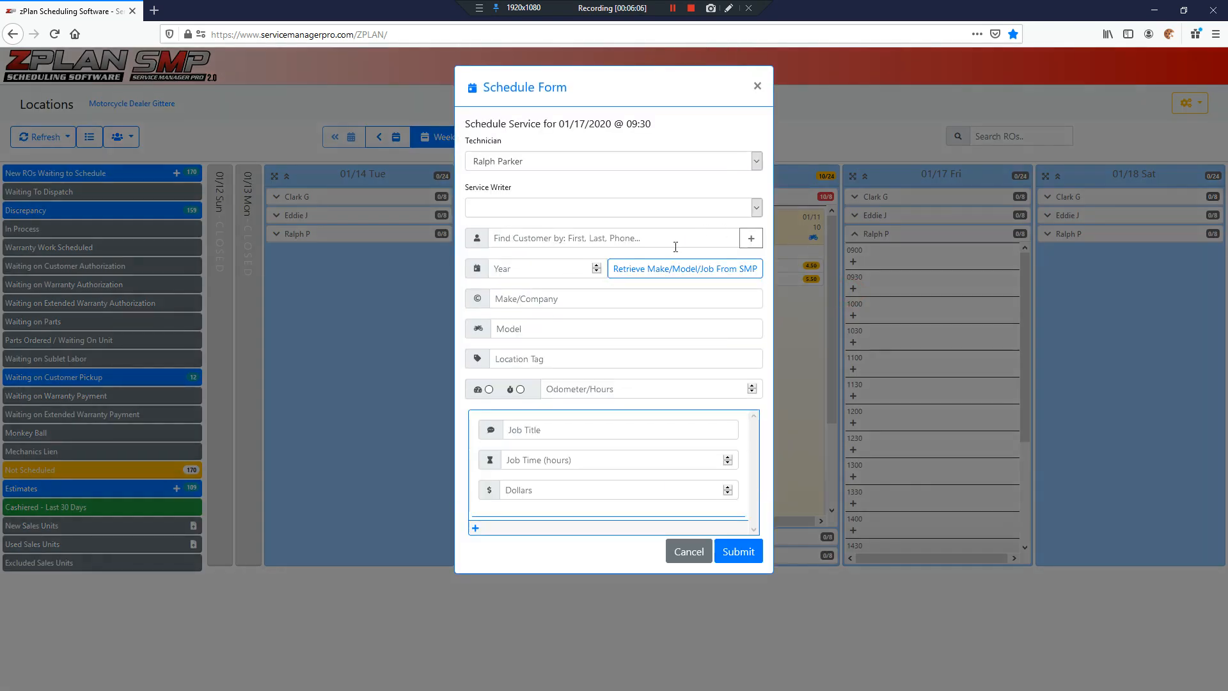
{"action": "type", "text": "smith"}
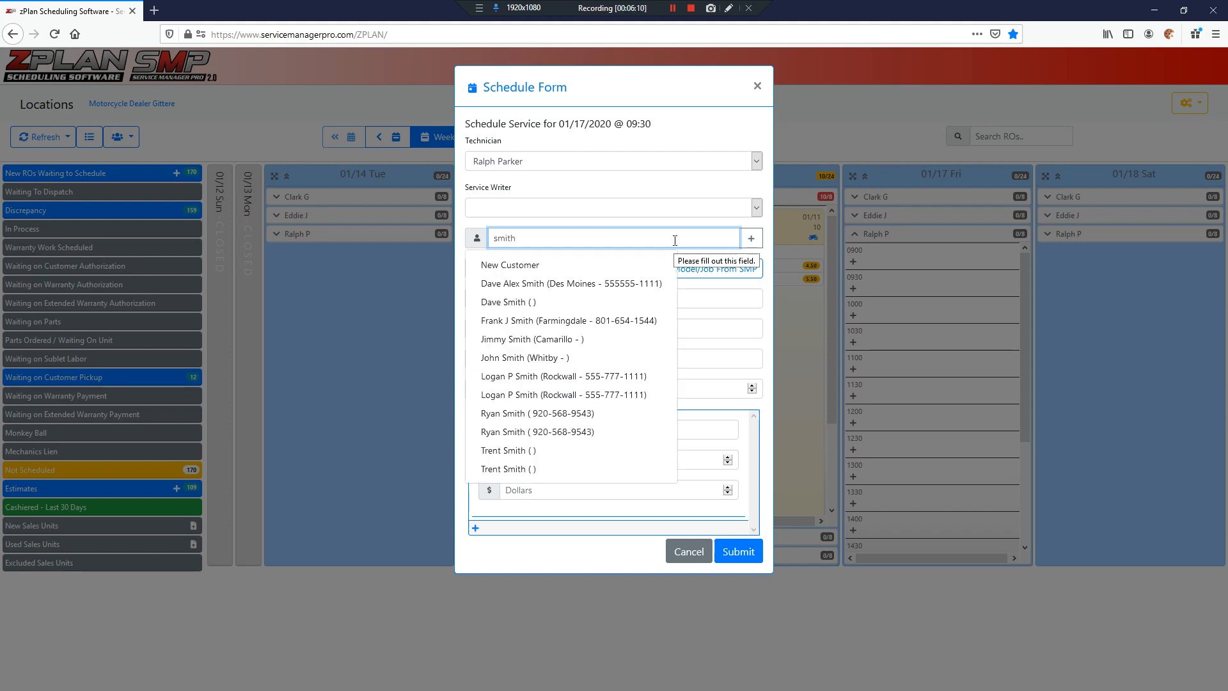
{"action": "left_click", "coordinate": [568, 320]}
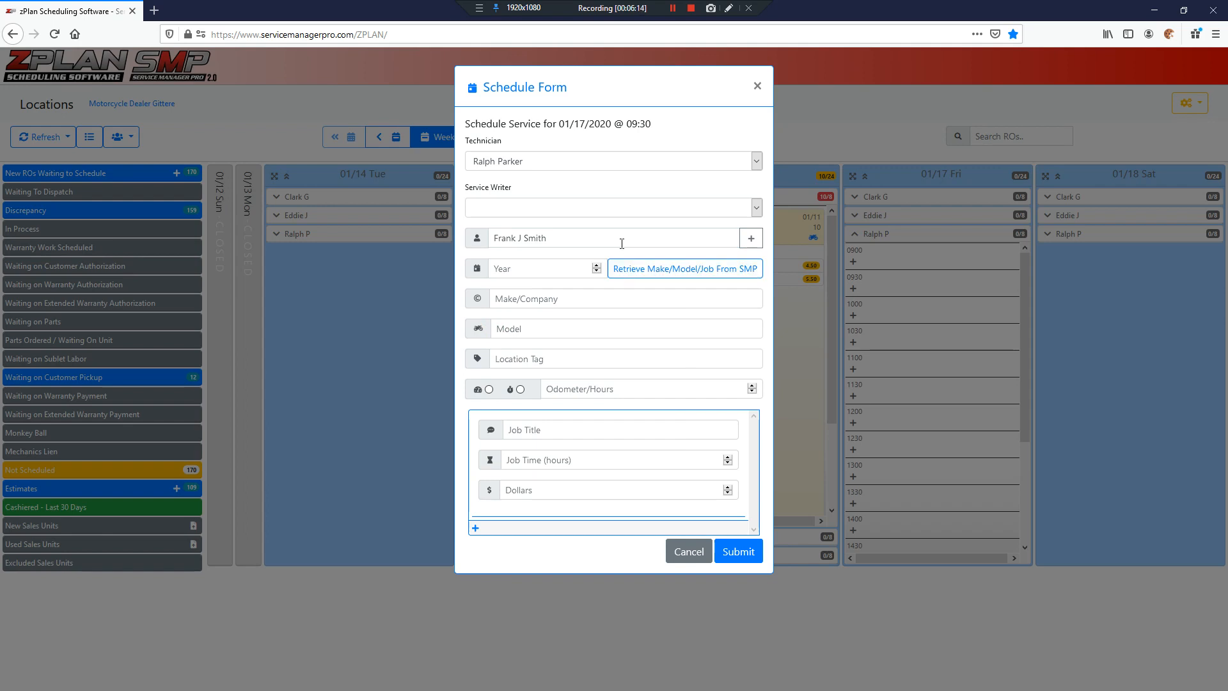
{"action": "left_click", "coordinate": [613, 207]}
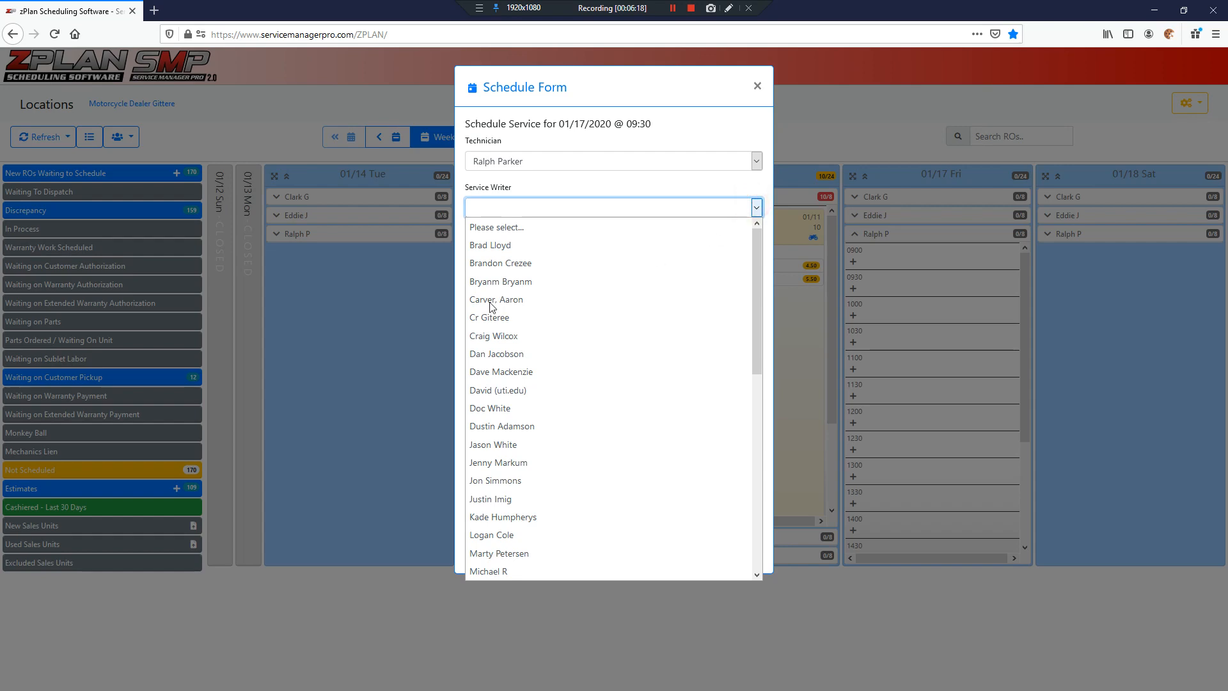
{"action": "left_click", "coordinate": [490, 318]}
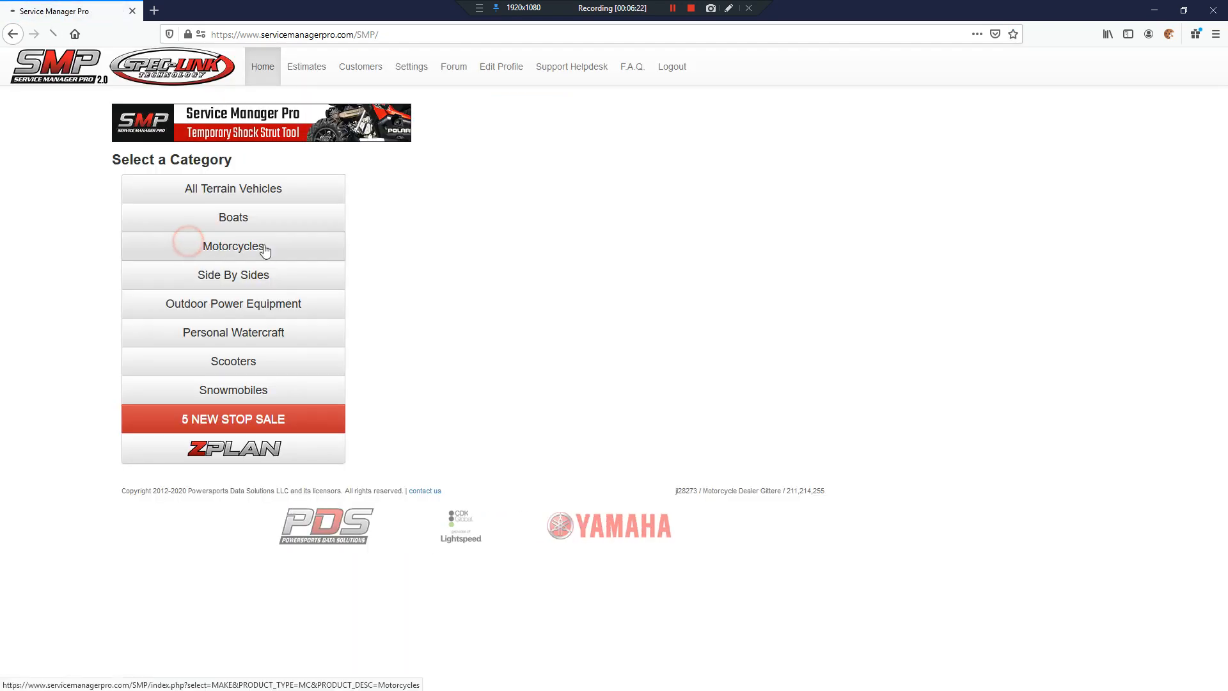
- Open the 8000-mile service schedule options for the 2016 Yamaha FJ09GCS FJ-09
{"action": "left_click", "coordinate": [232, 247]}
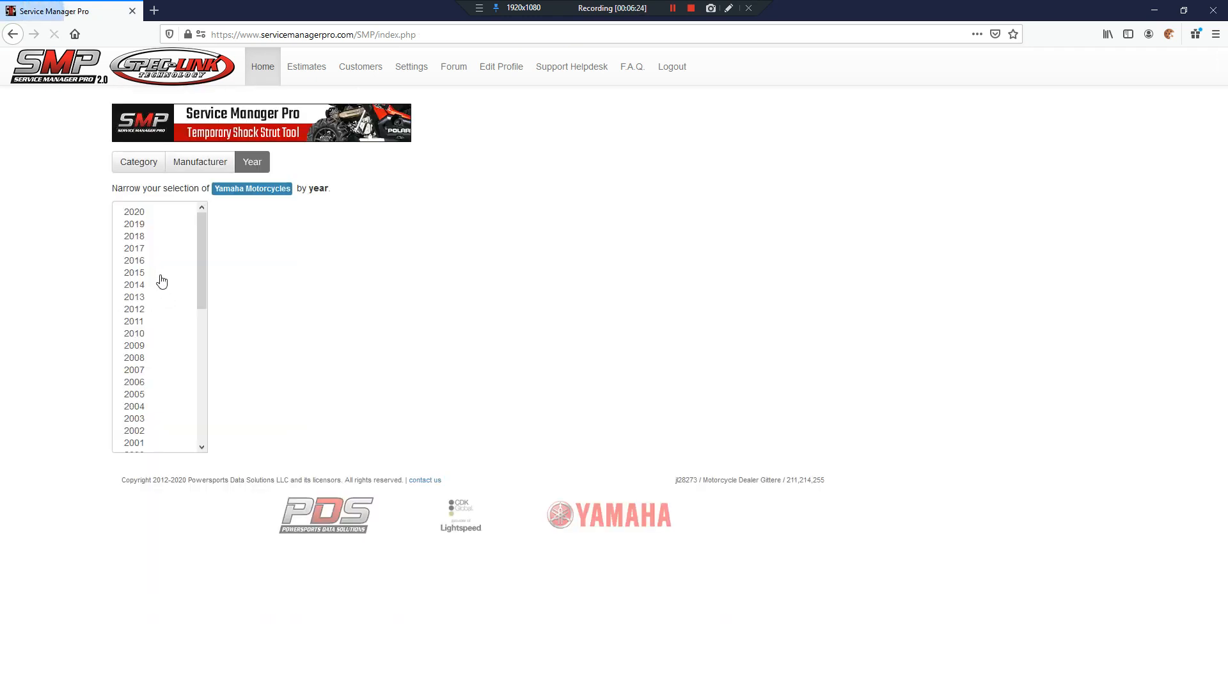
{"action": "left_click", "coordinate": [133, 260]}
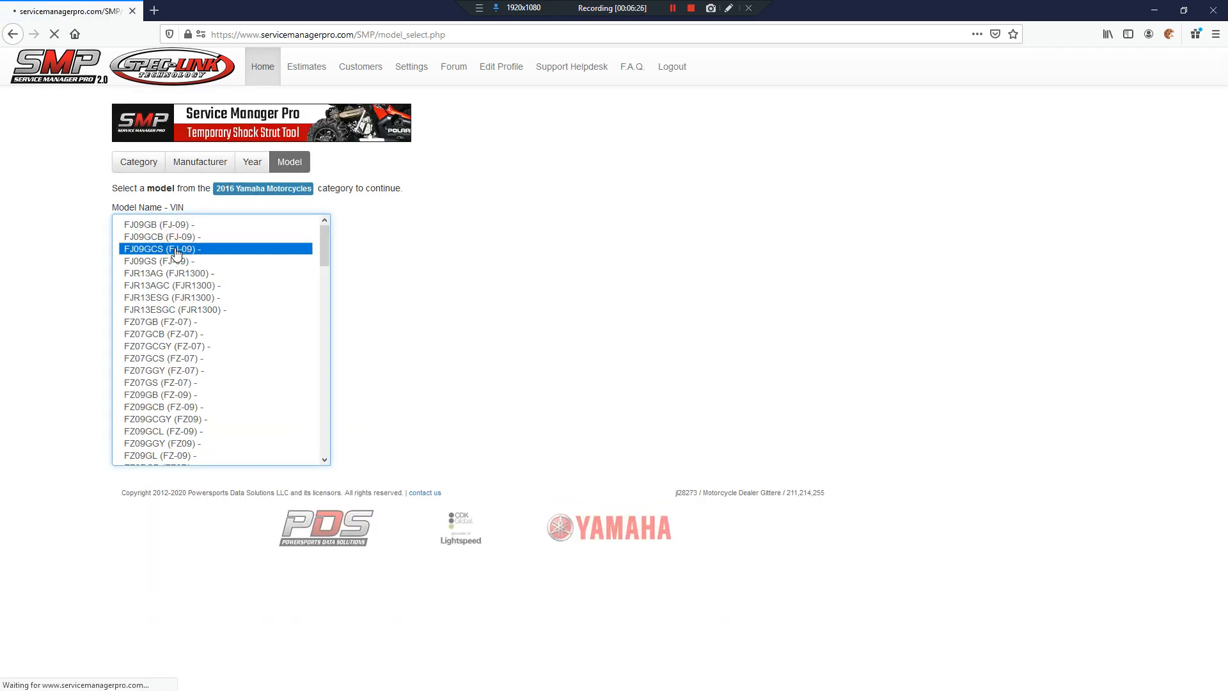
{"action": "left_click", "coordinate": [169, 248]}
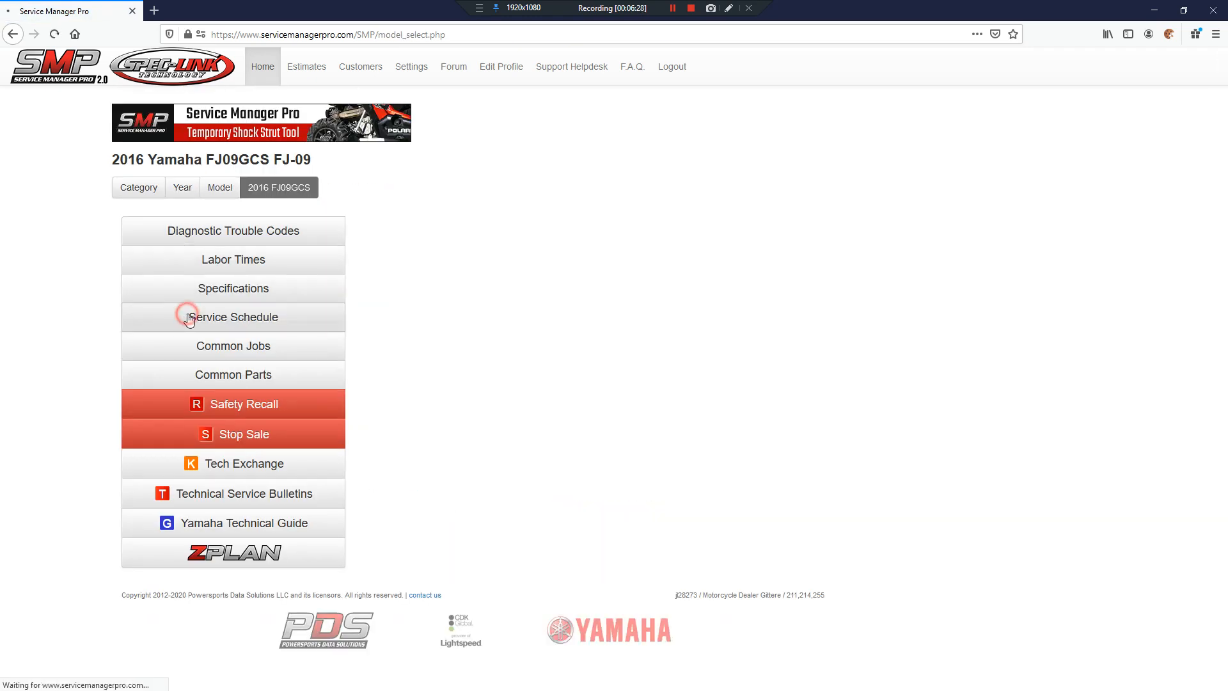
{"action": "left_click", "coordinate": [232, 317]}
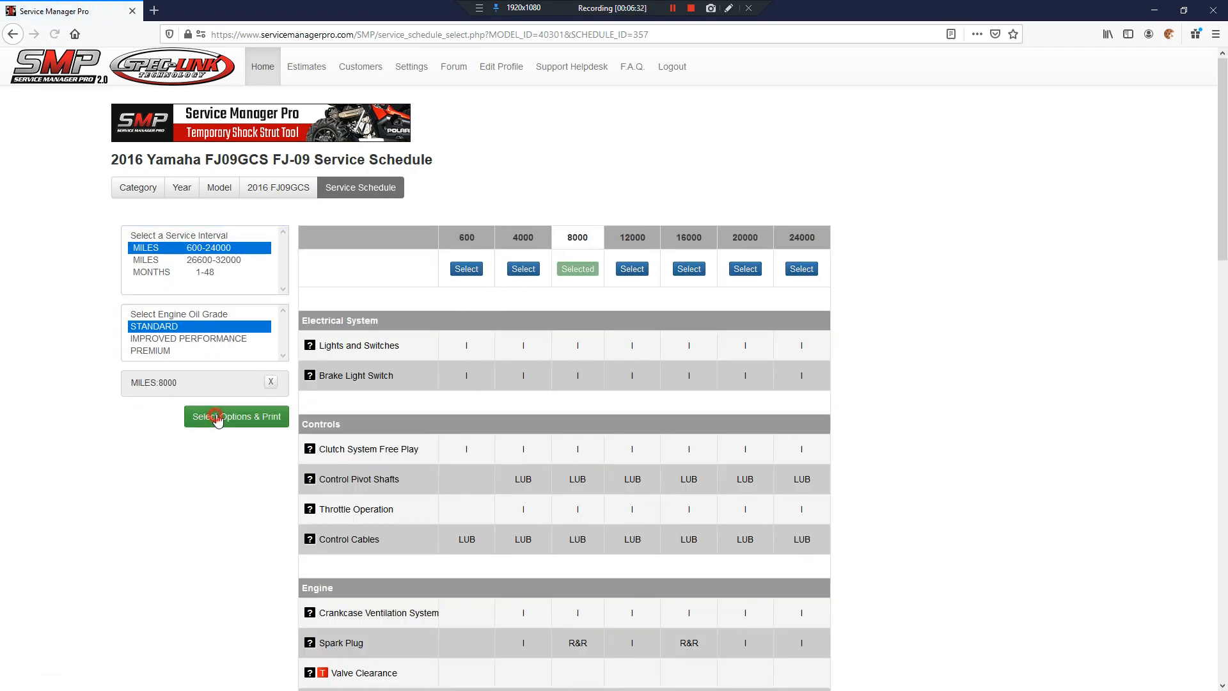
{"action": "left_click", "coordinate": [236, 417]}
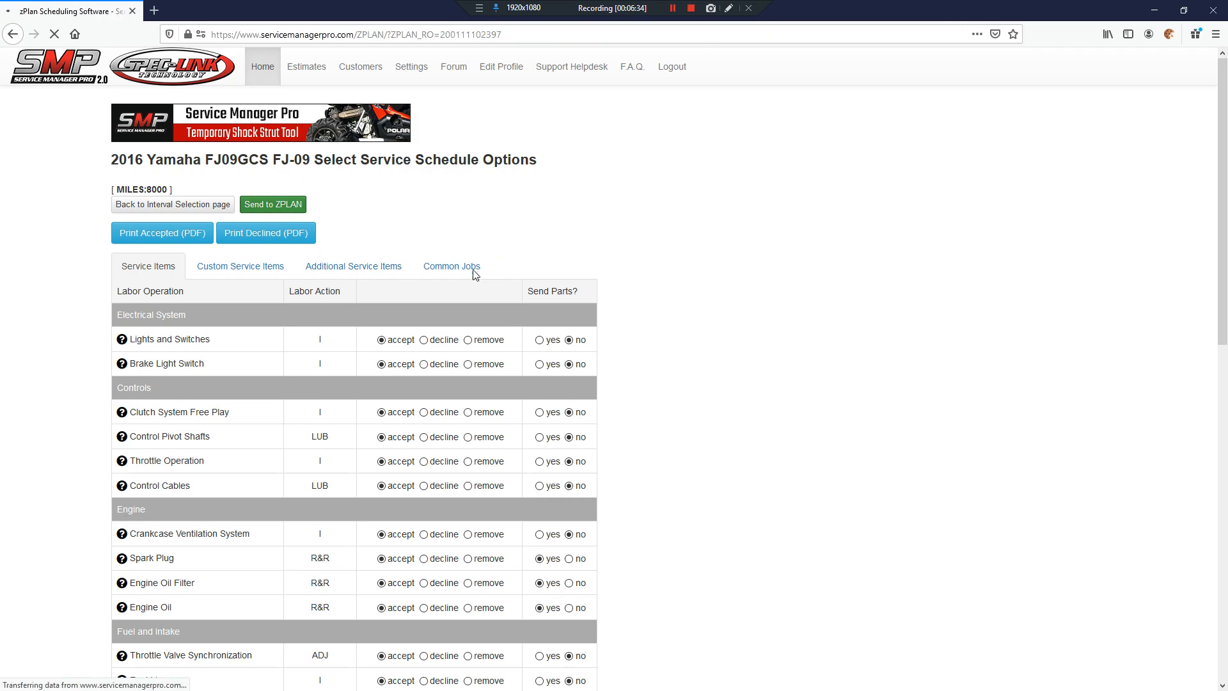
- Send the 8K mile service to zPlan and submit the 01/17 09:30 appointment
{"action": "left_click", "coordinate": [272, 204]}
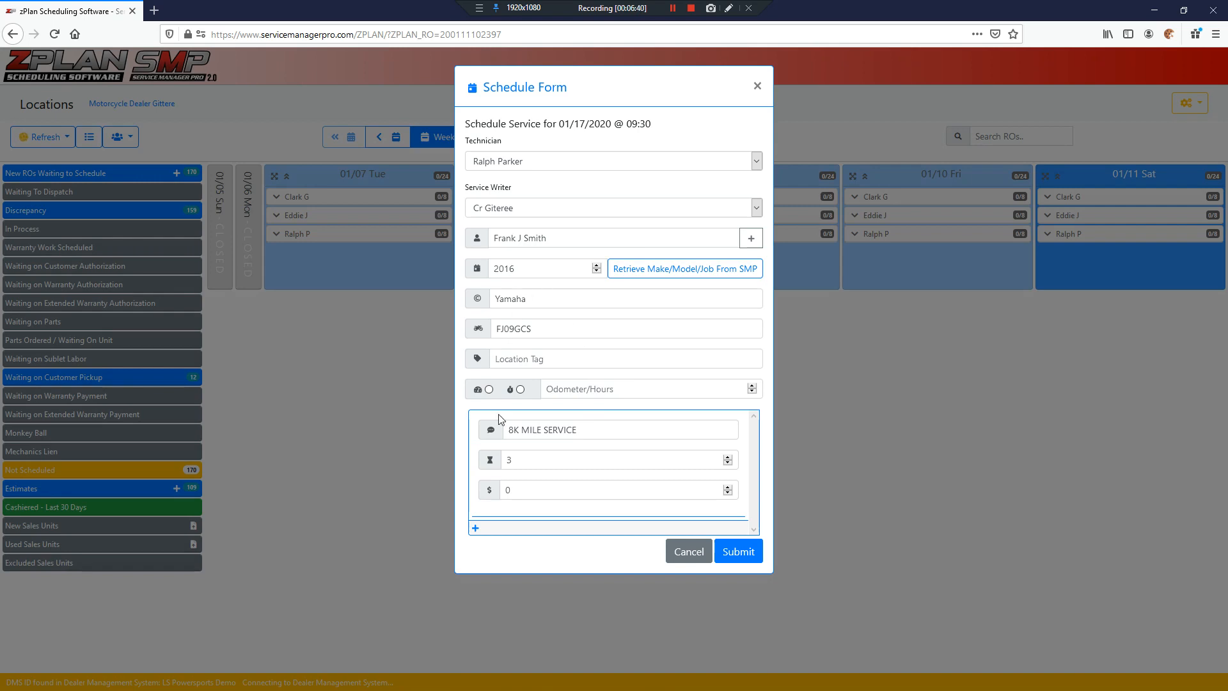
{"action": "mouse_move", "coordinate": [497, 201]}
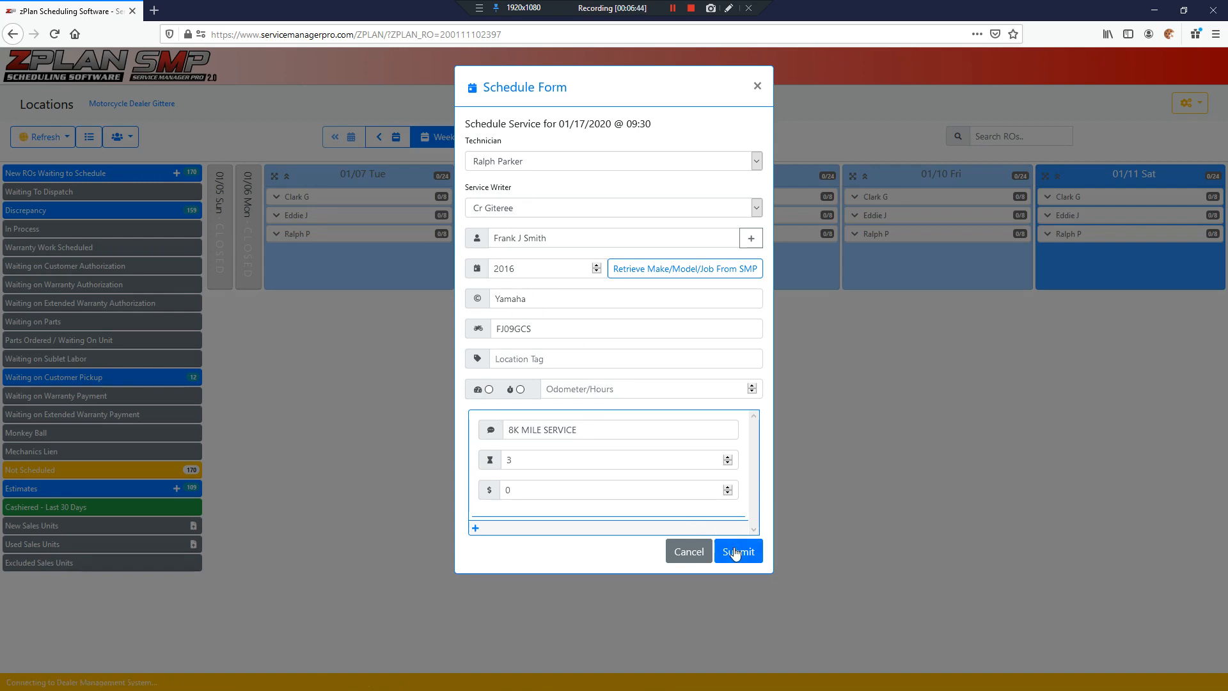
{"action": "left_click", "coordinate": [738, 551]}
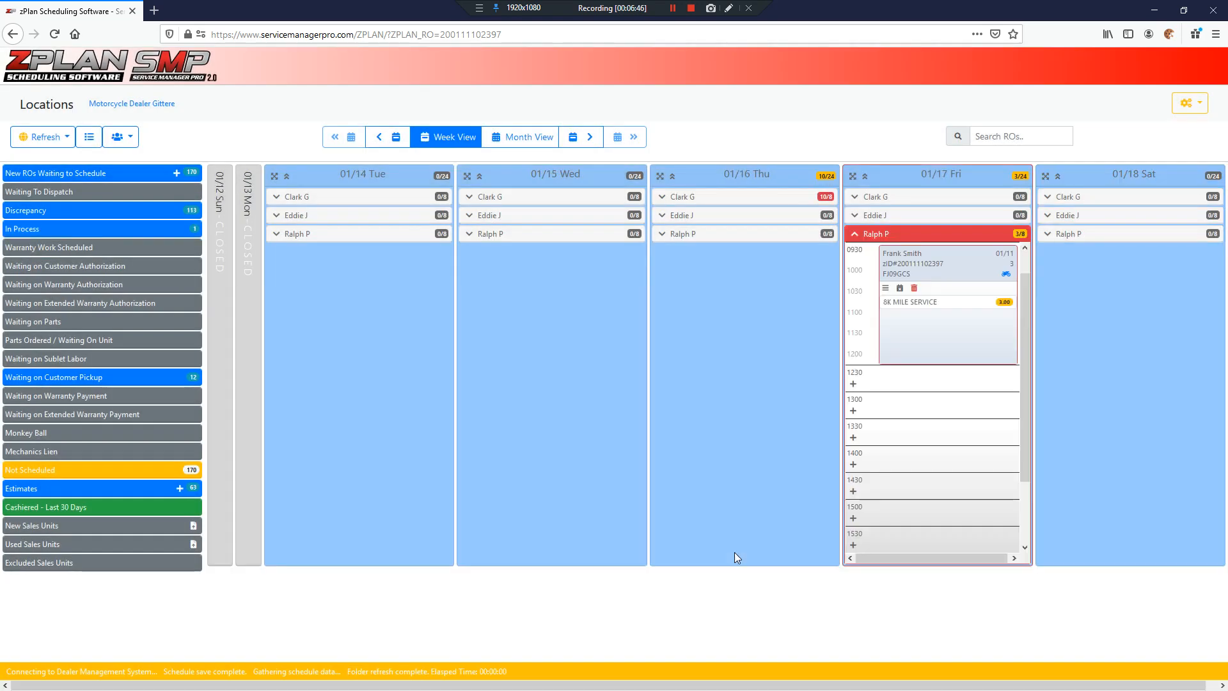